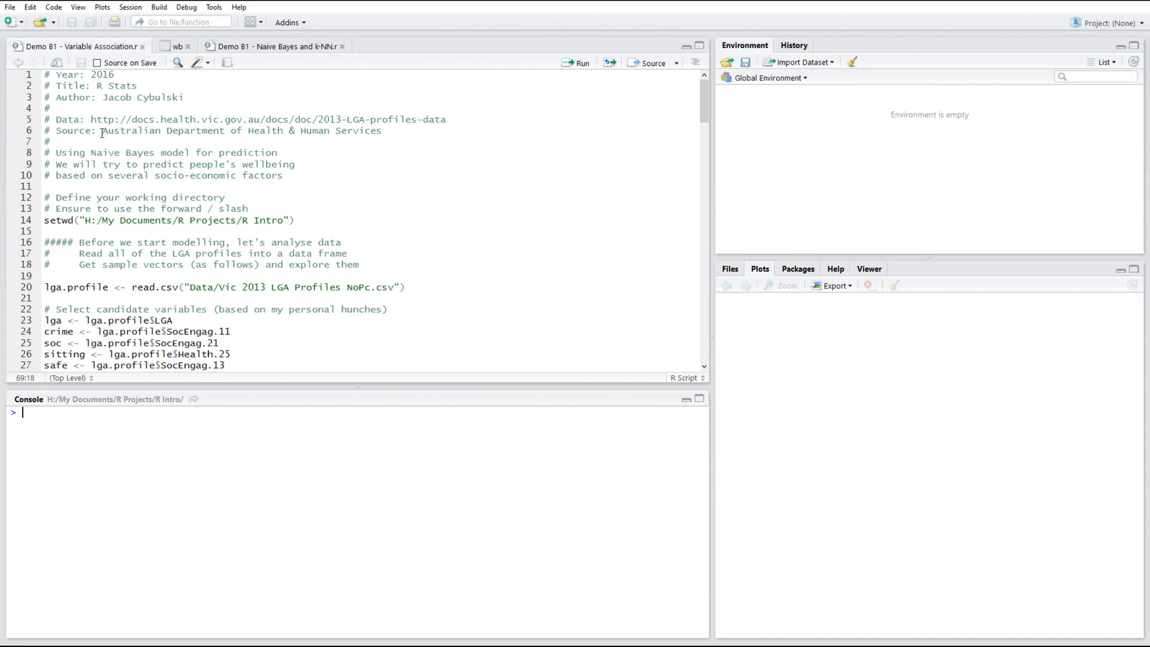
Highlight the header credit naming the Victorian LGA profiles data source.
left_click_drag(102, 131, 382, 130)
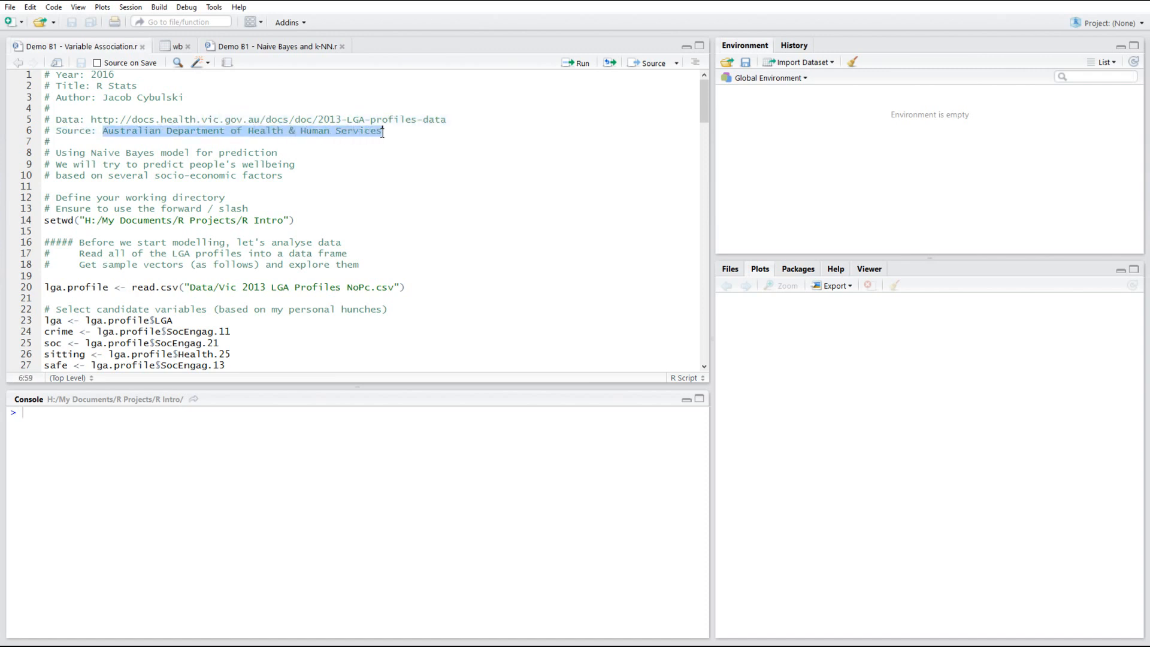
mouse_move(336, 151)
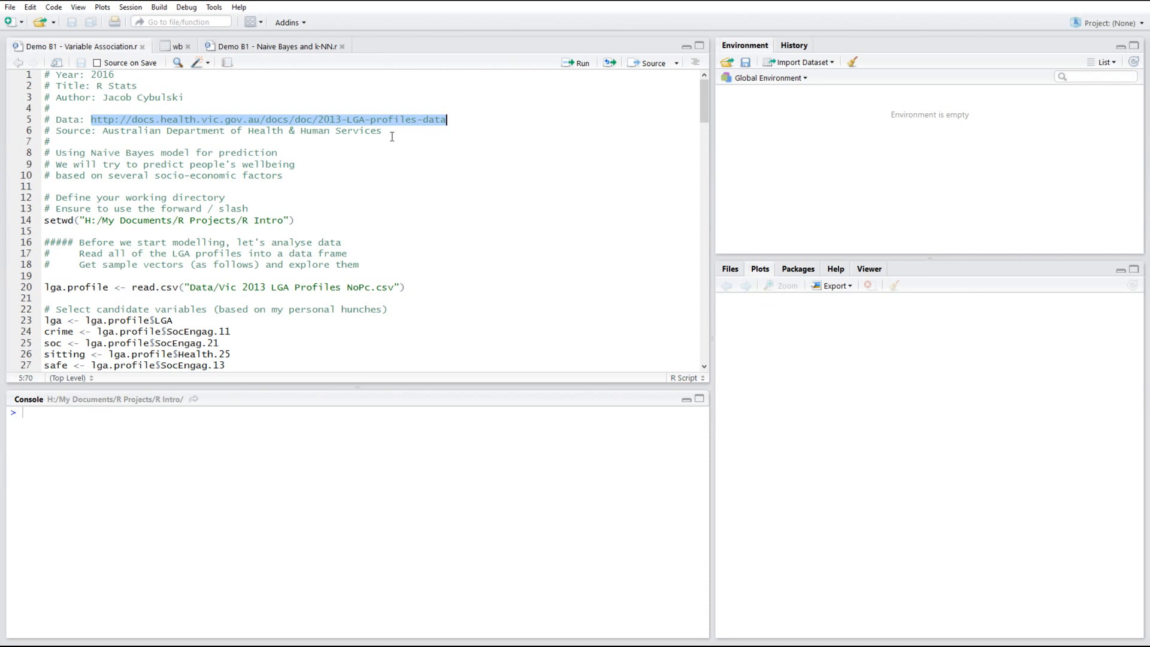
mouse_move(162, 242)
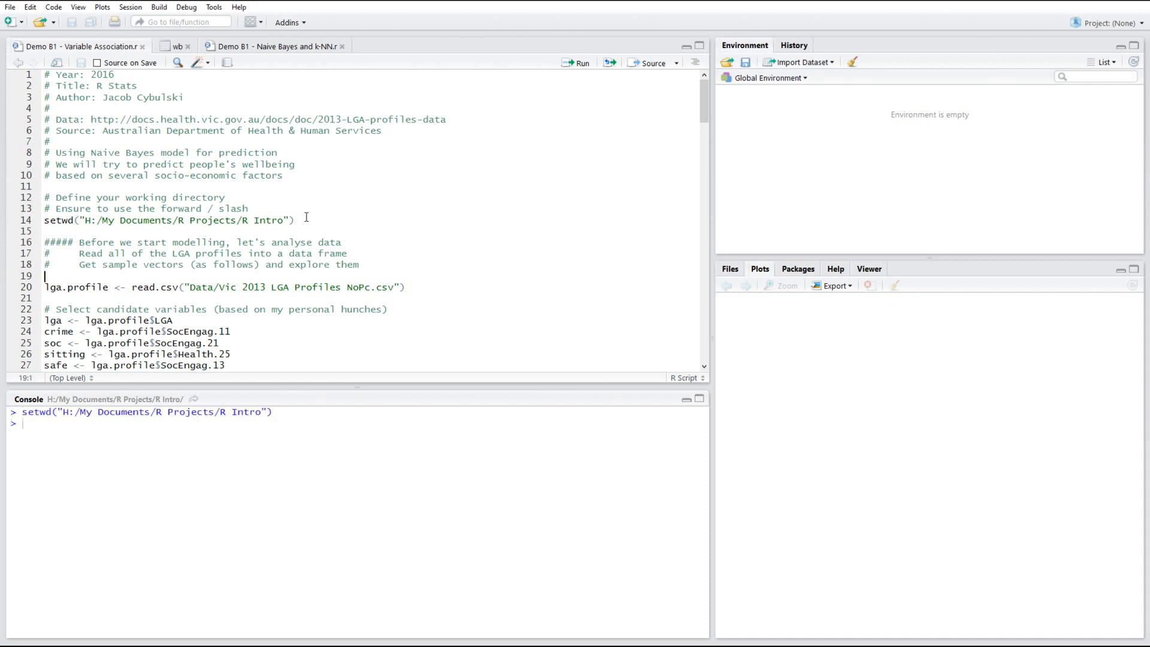
Run the read.csv line that loads the Vic 2013 LGA Profiles CSV into lga.profile.
left_click(578, 63)
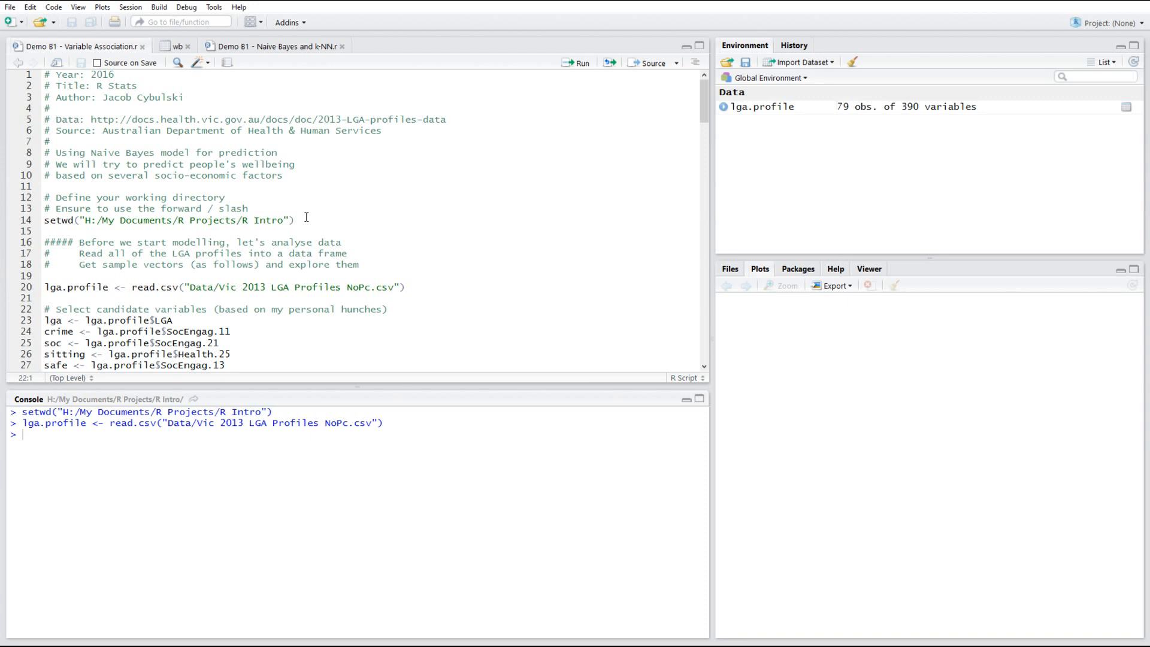
left_click(44, 320)
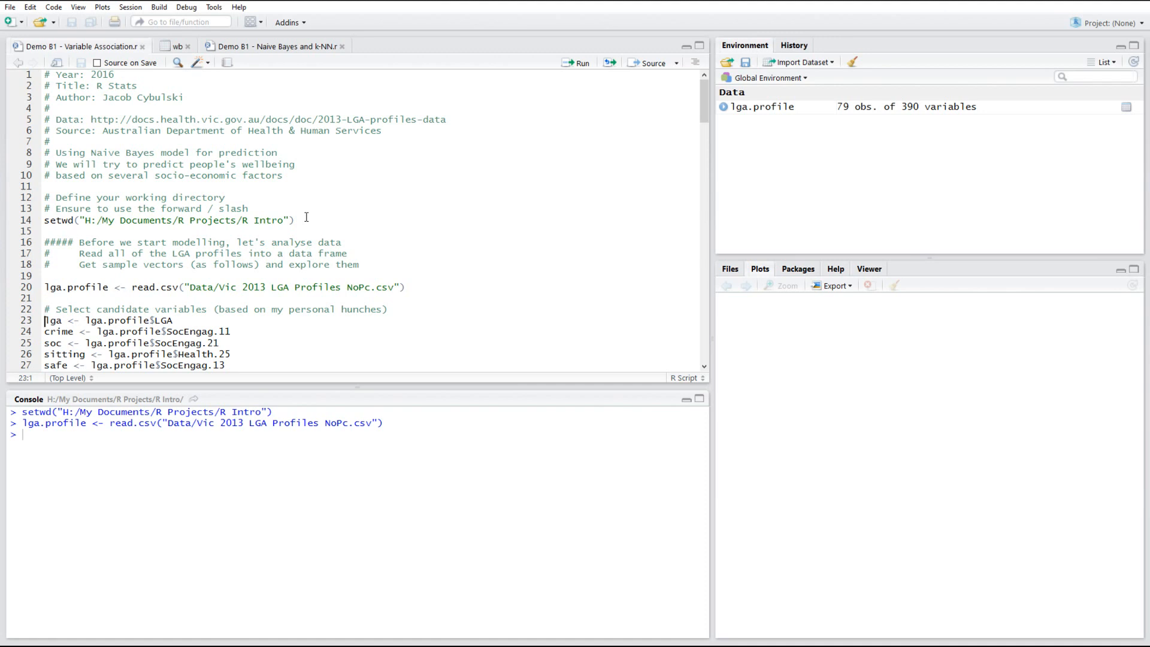
left_click(576, 62)
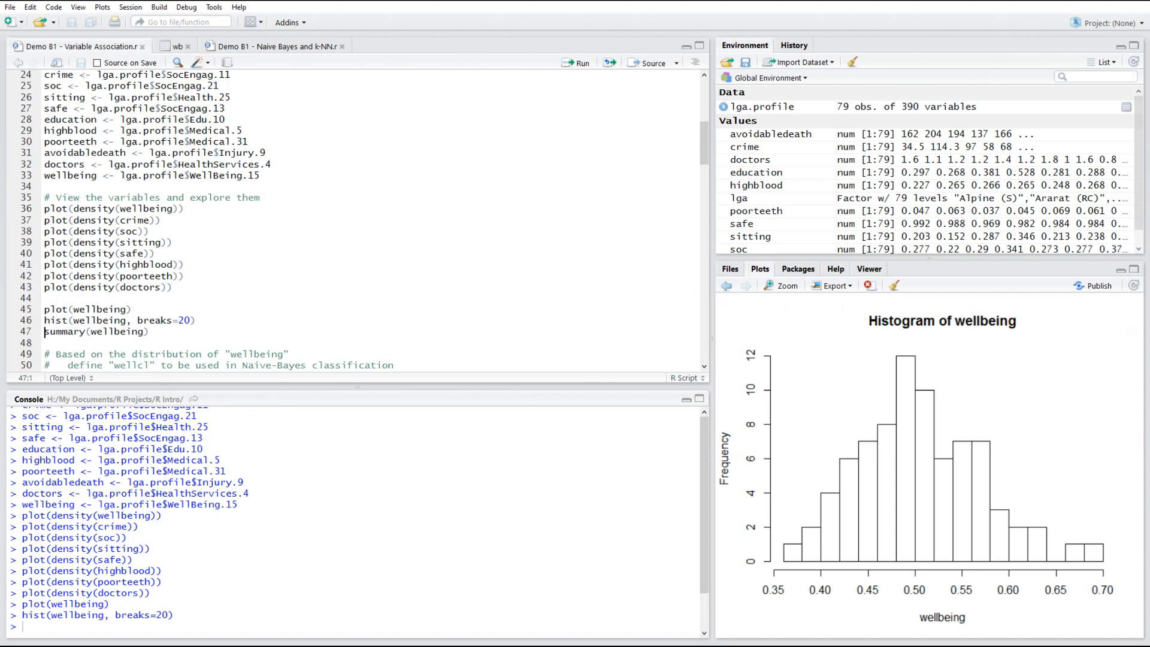
mouse_move(901, 450)
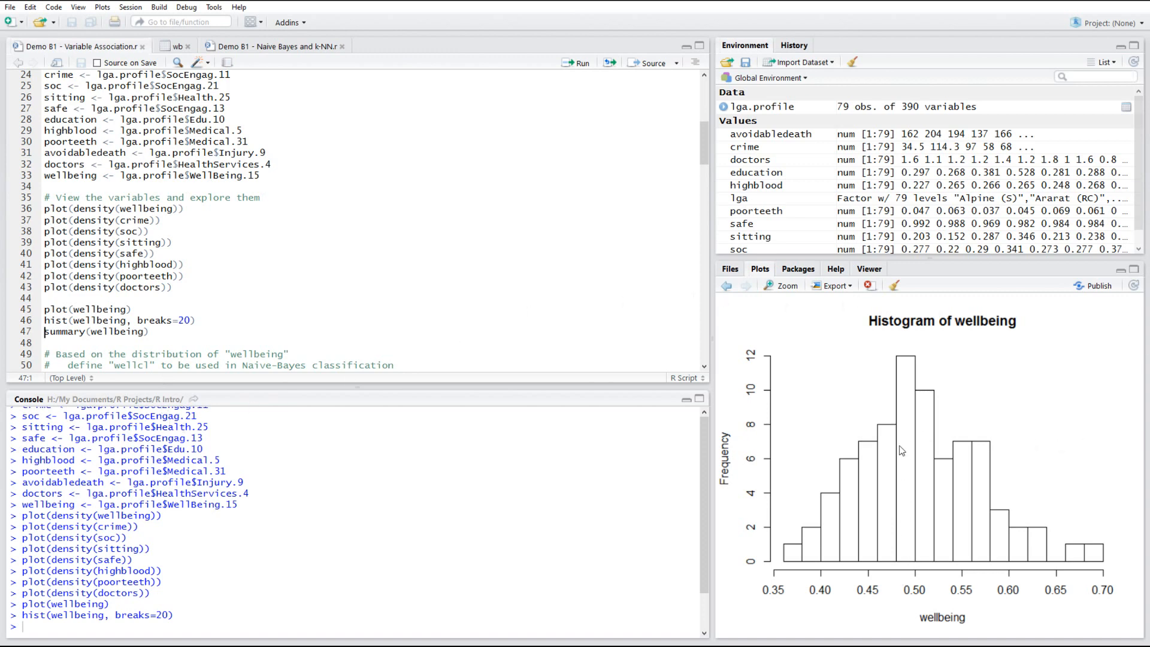
mouse_move(892, 513)
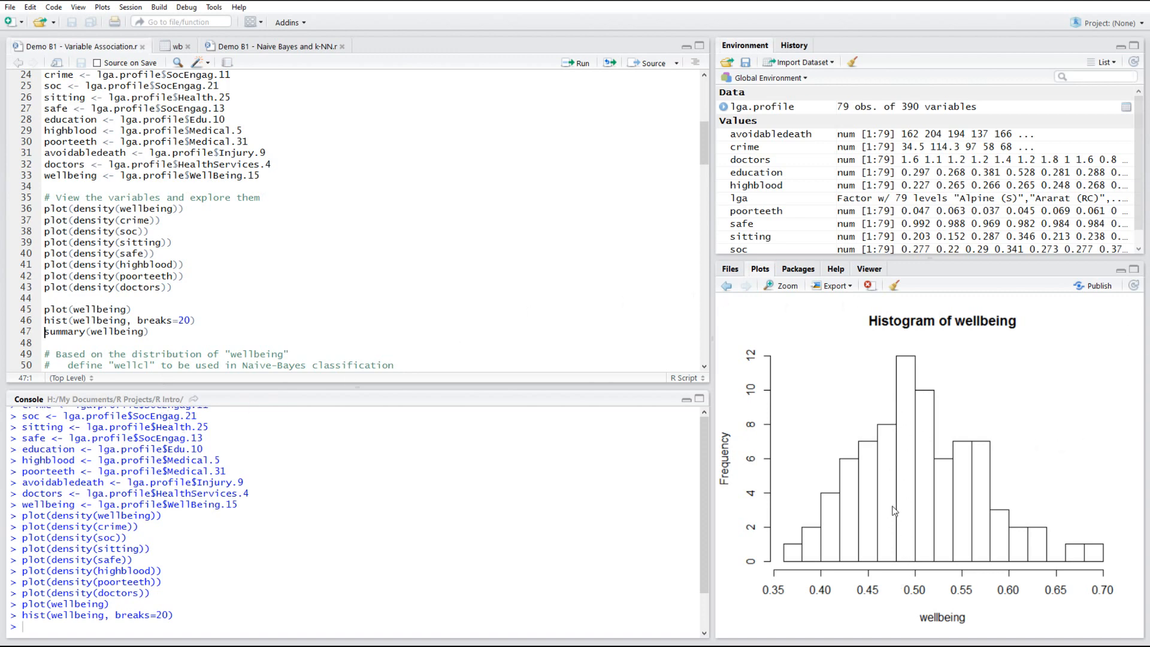
mouse_move(882, 441)
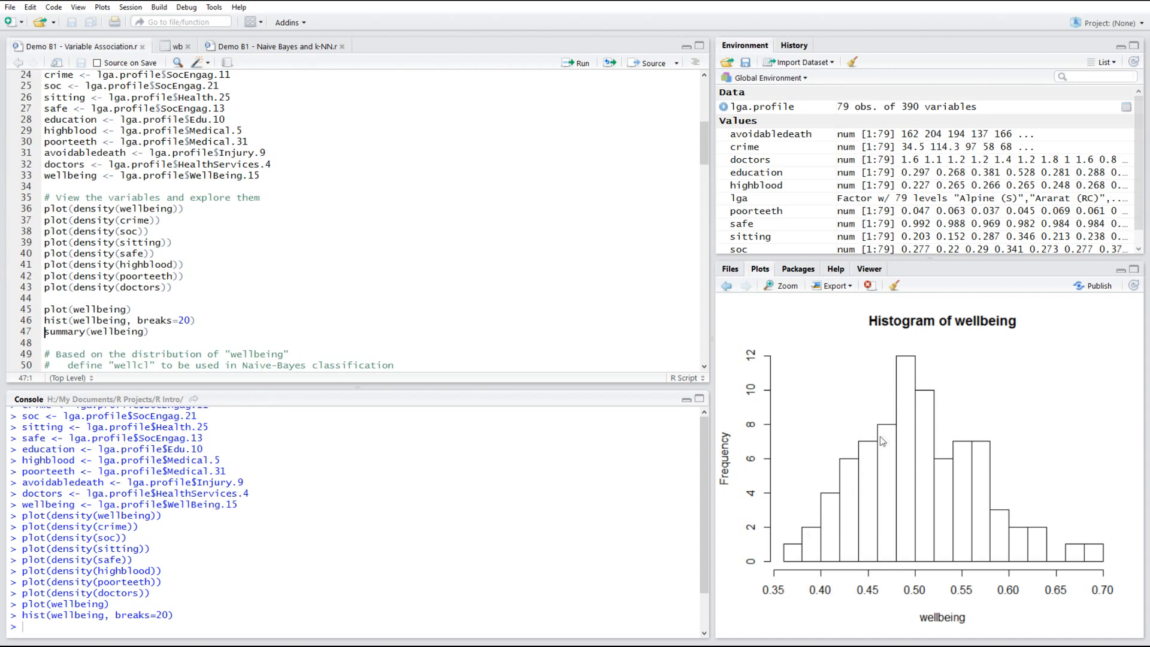
mouse_move(915, 365)
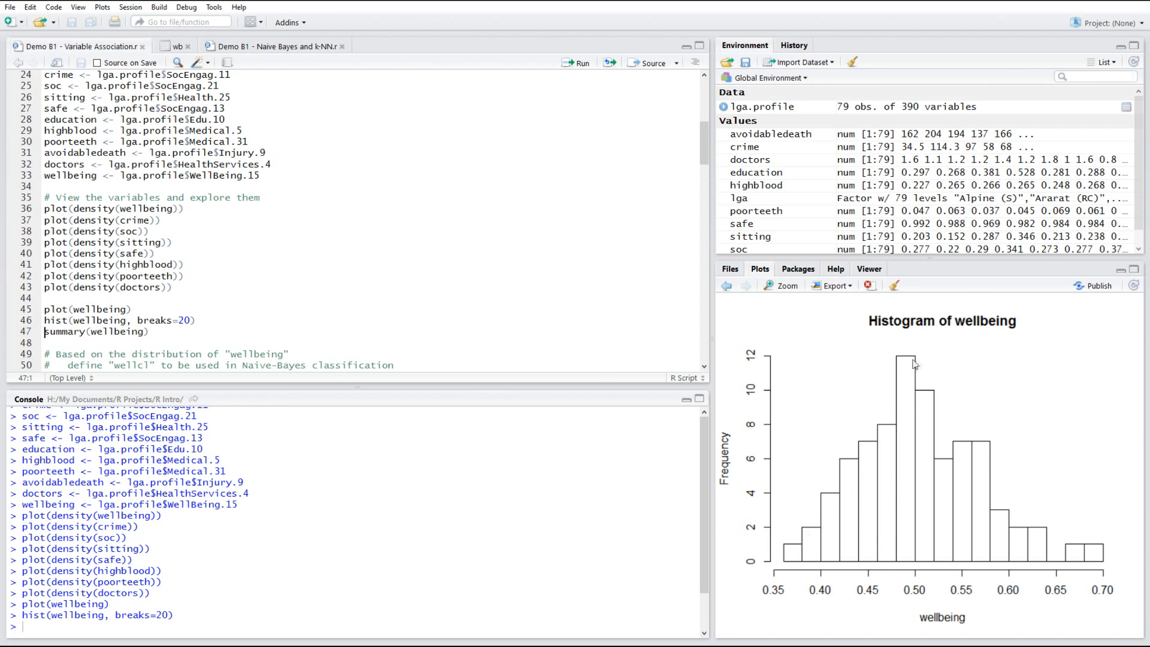
mouse_move(960, 448)
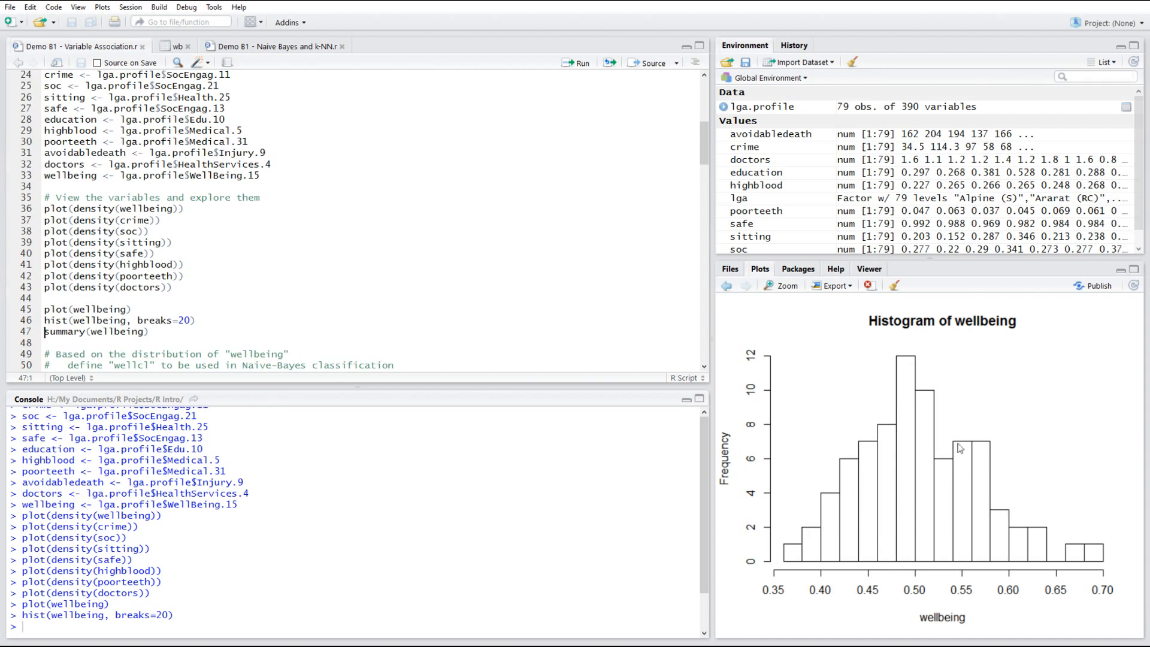
mouse_move(984, 475)
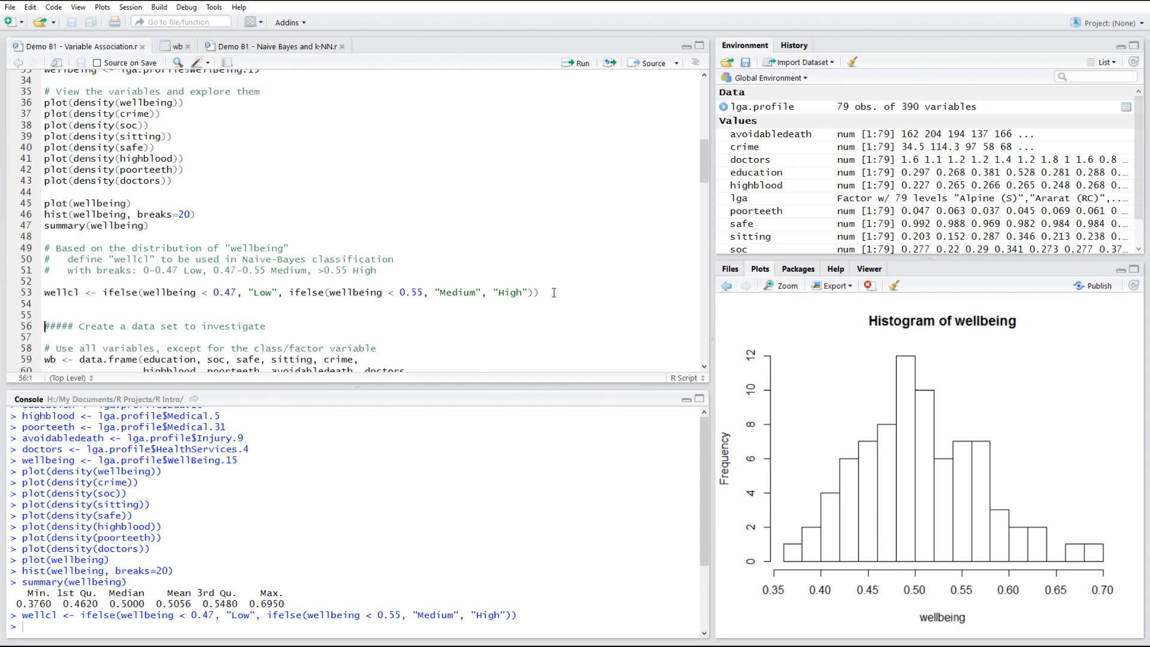
Build the 10-variable wb data frame and colour points red, green3, blue by wellbeing class.
scroll("down", 3)
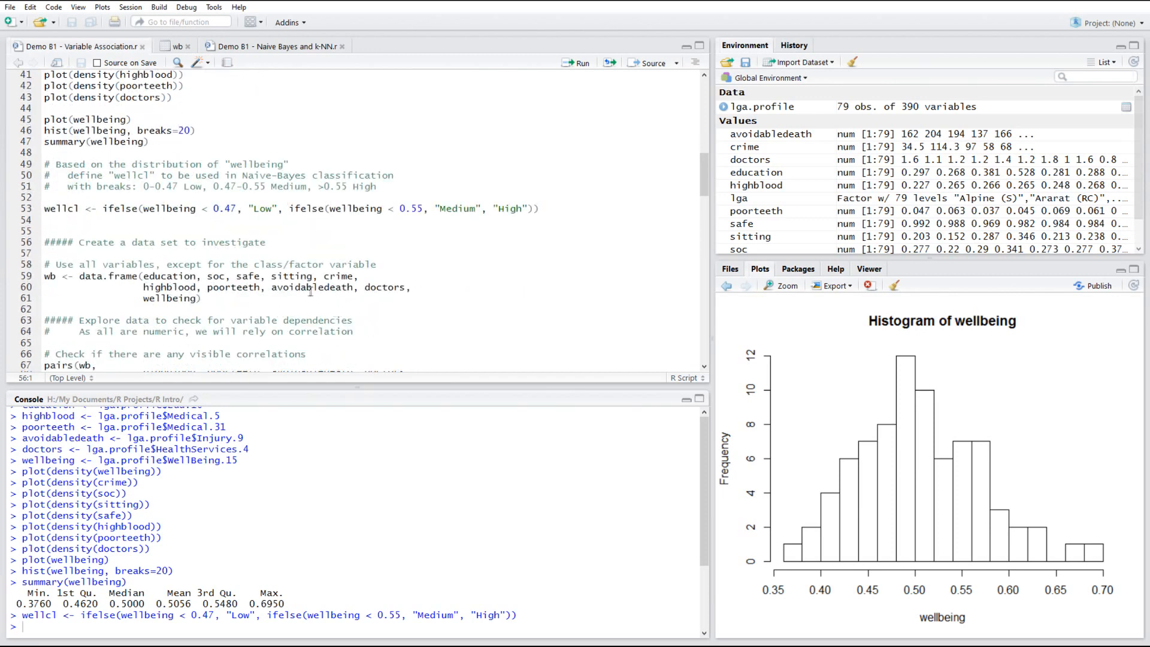
left_click(361, 276)
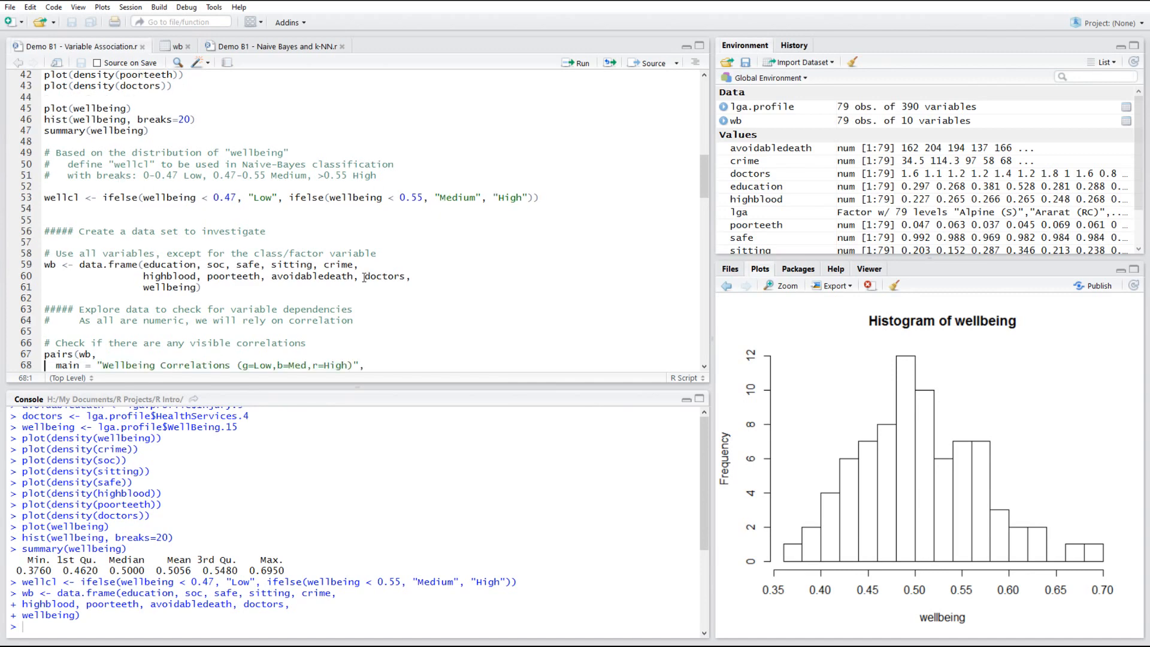
type("pch = 21, bg = c(\"red\", \"green3\", \"blue\")[unclass(factor(wellcl))])")
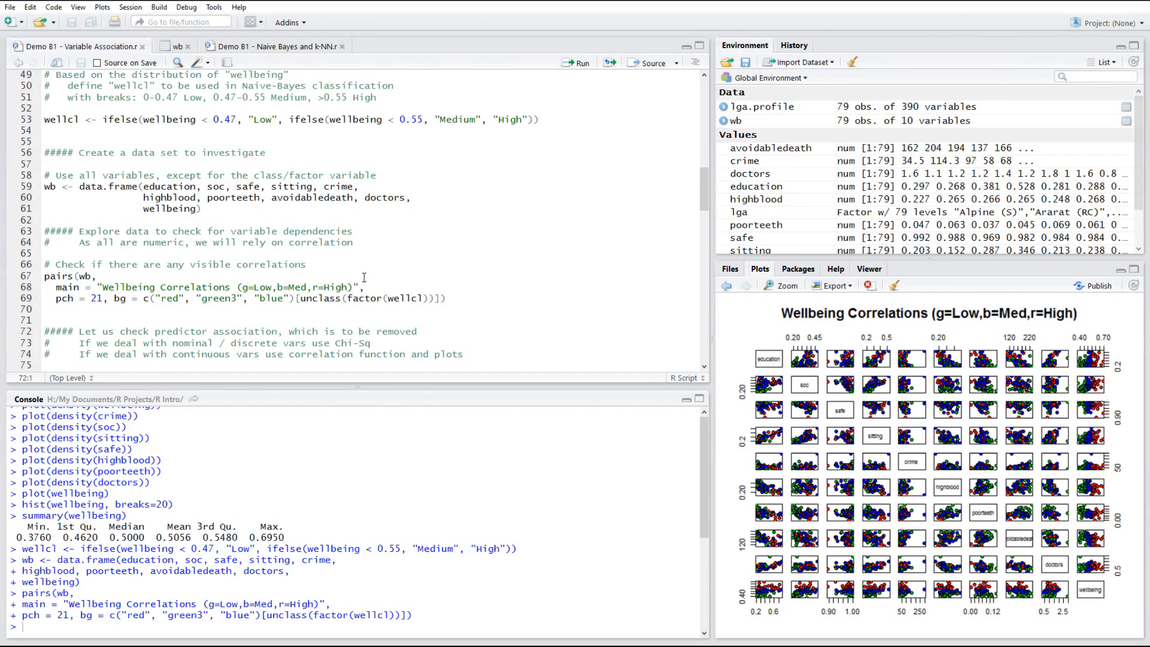
mouse_move(499, 286)
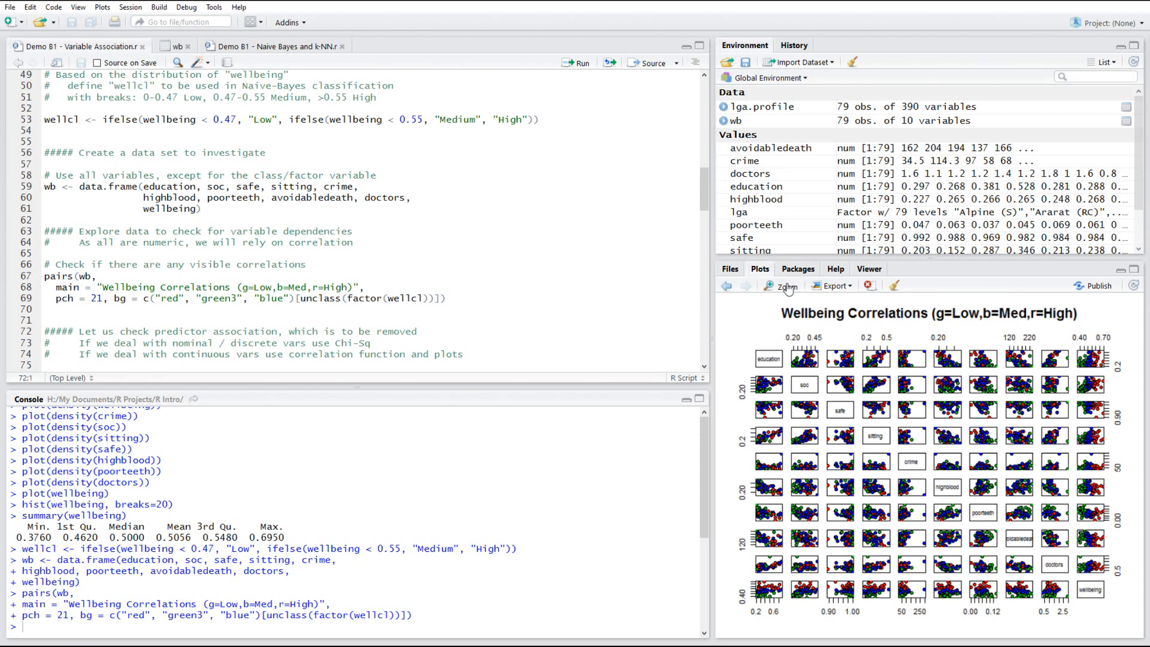
mouse_move(788, 291)
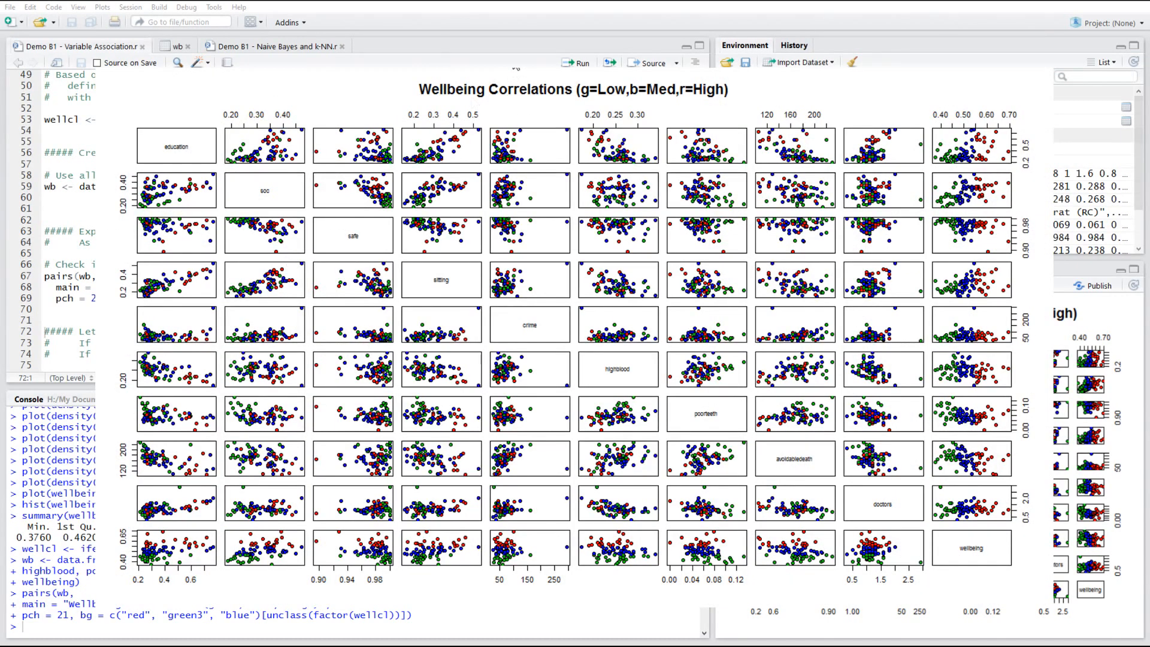
mouse_move(835, 192)
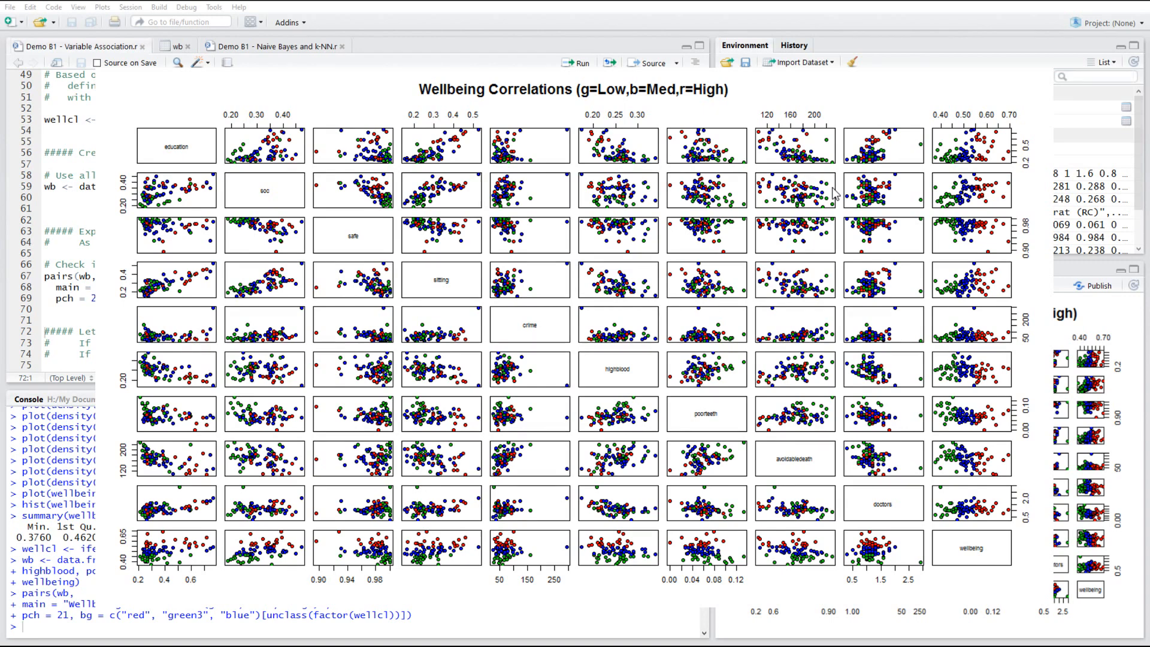
mouse_move(498, 179)
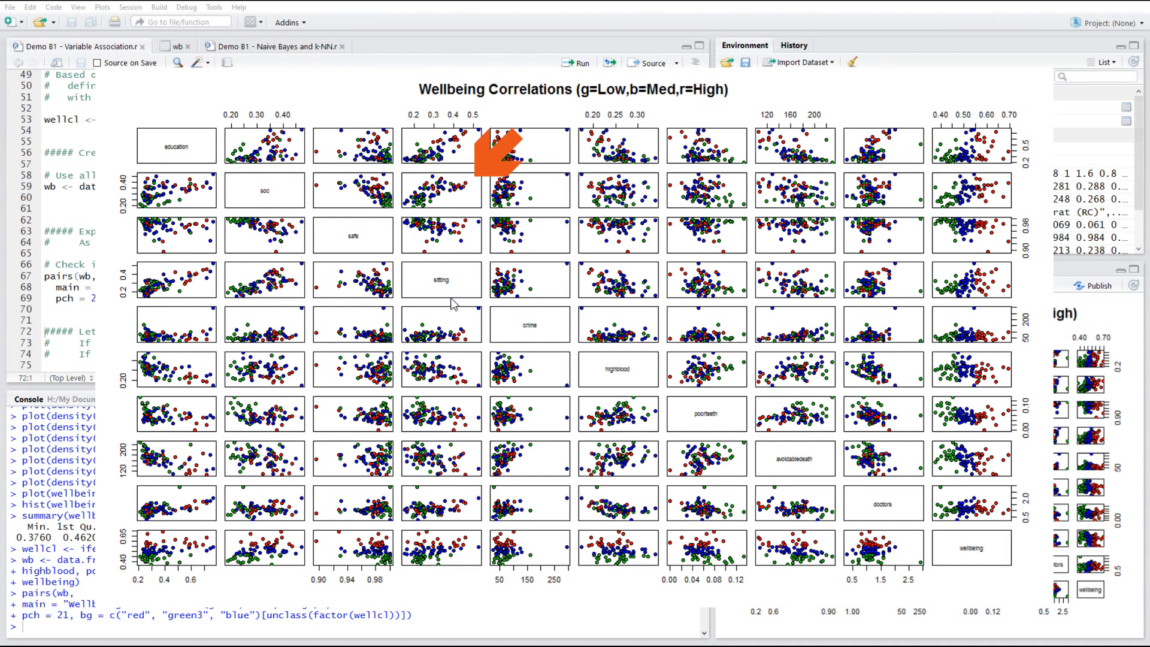
mouse_move(418, 207)
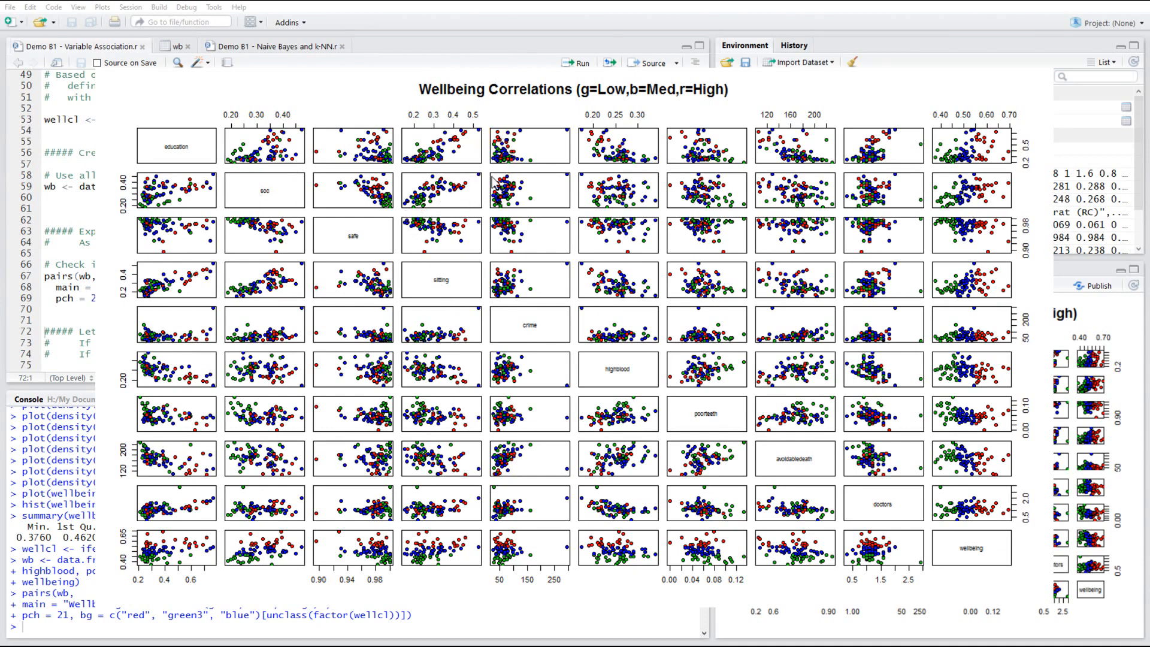
mouse_move(478, 291)
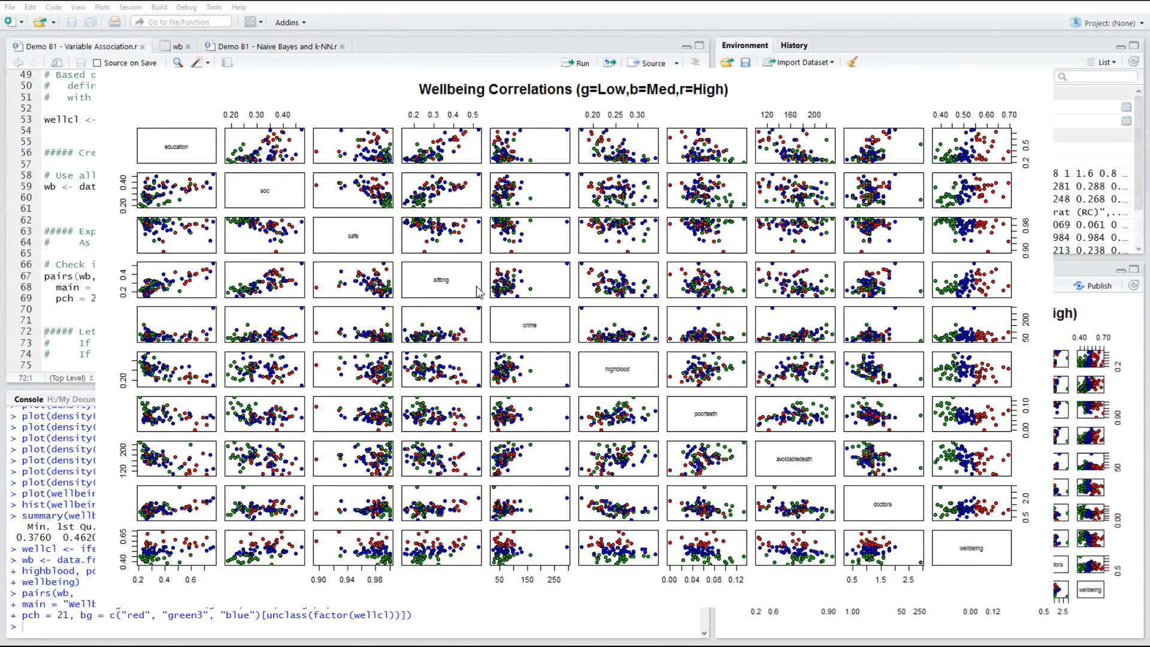
mouse_move(436, 322)
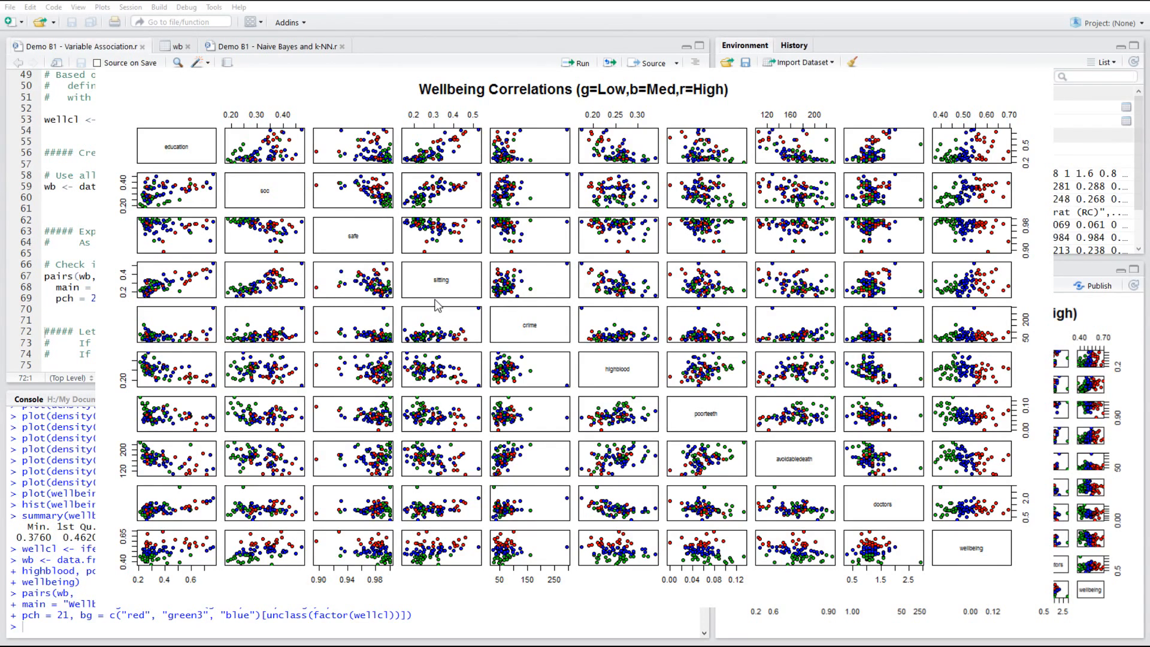
mouse_move(448, 197)
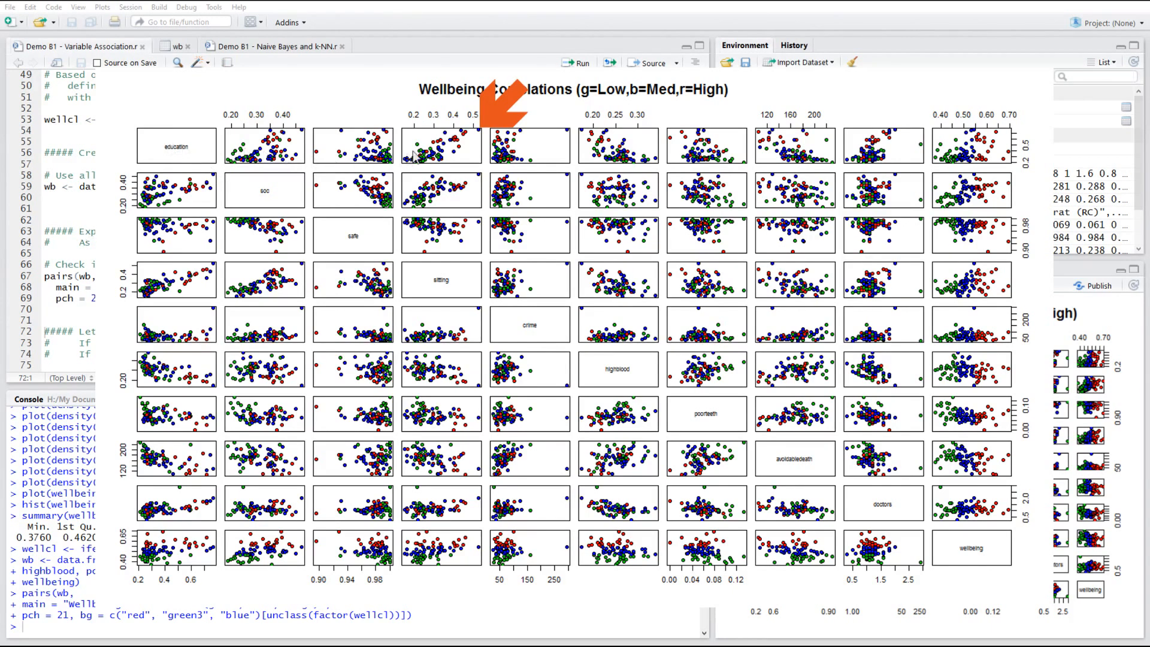
mouse_move(448, 292)
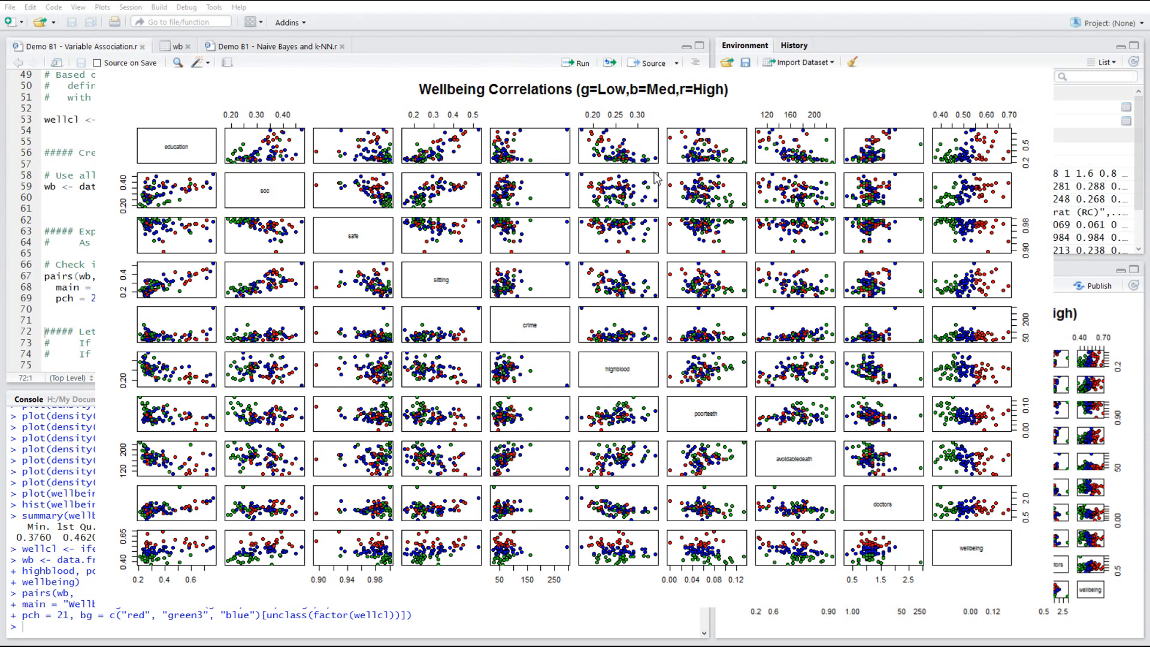
mouse_move(857, 168)
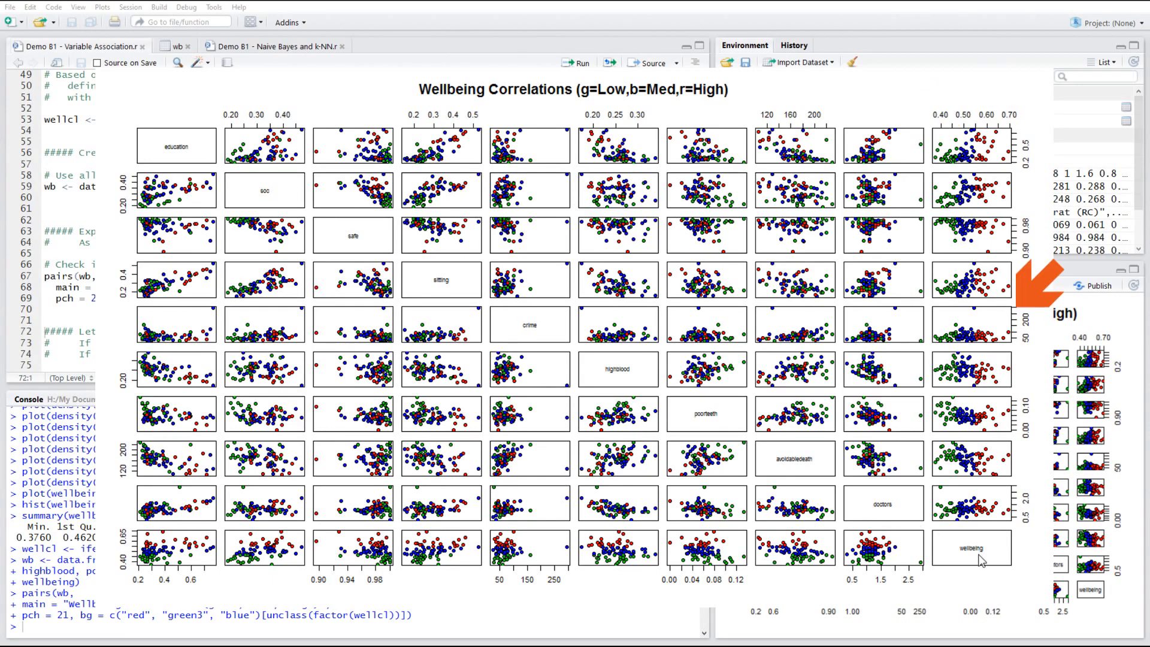
mouse_move(563, 344)
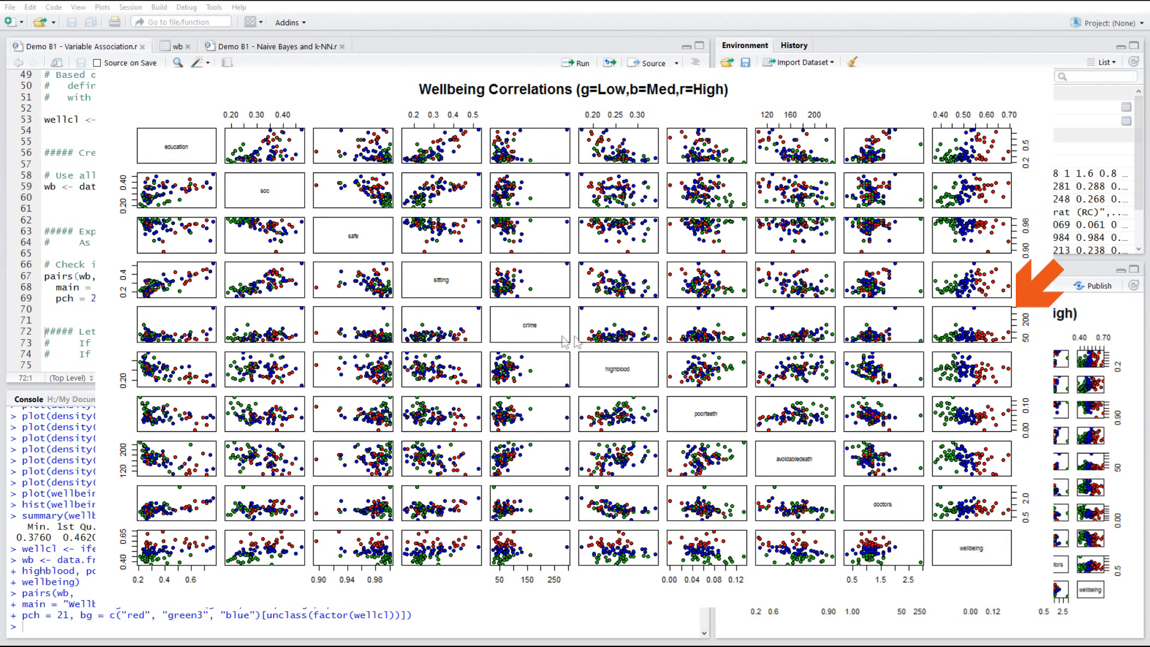
mouse_move(991, 341)
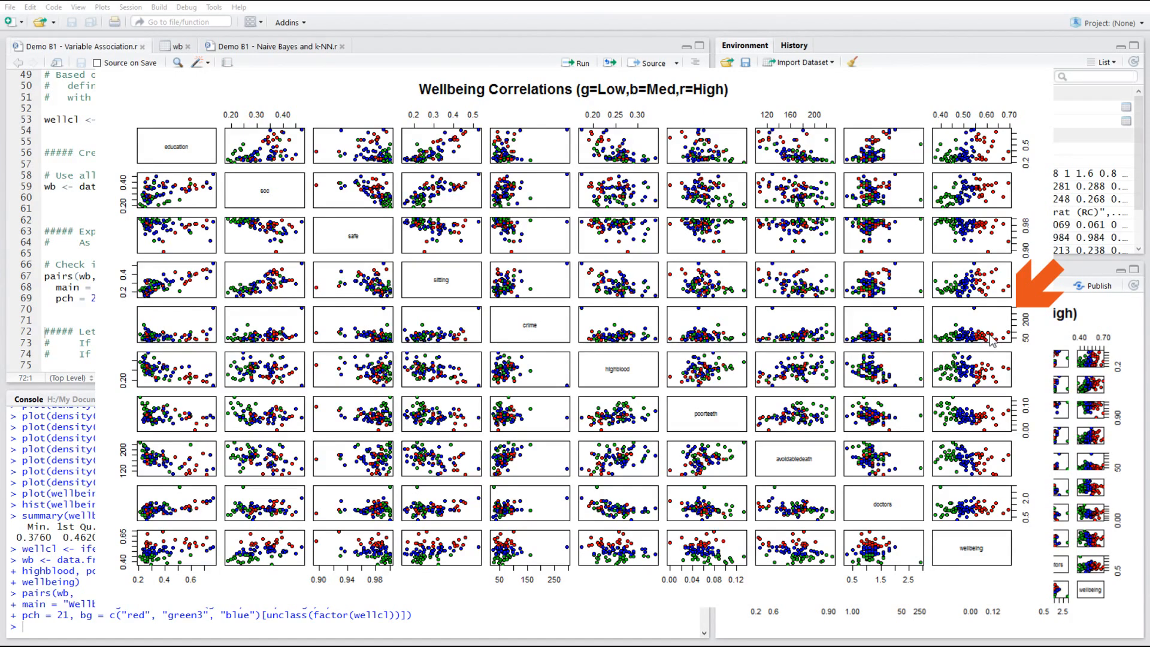
mouse_move(992, 308)
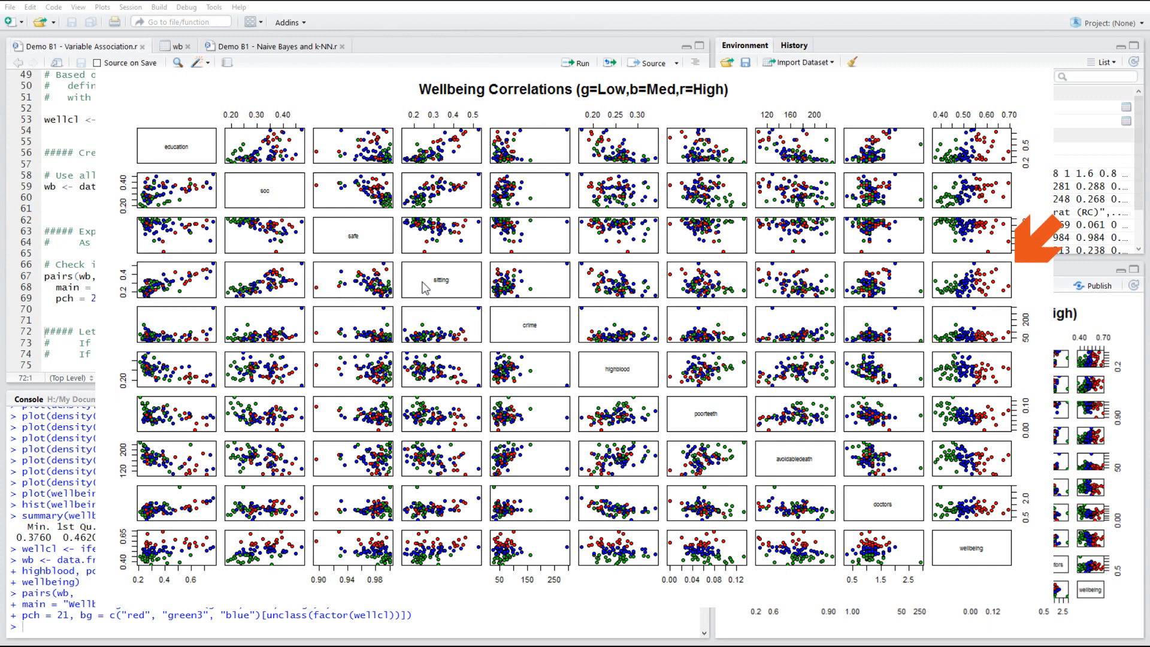
mouse_move(991, 585)
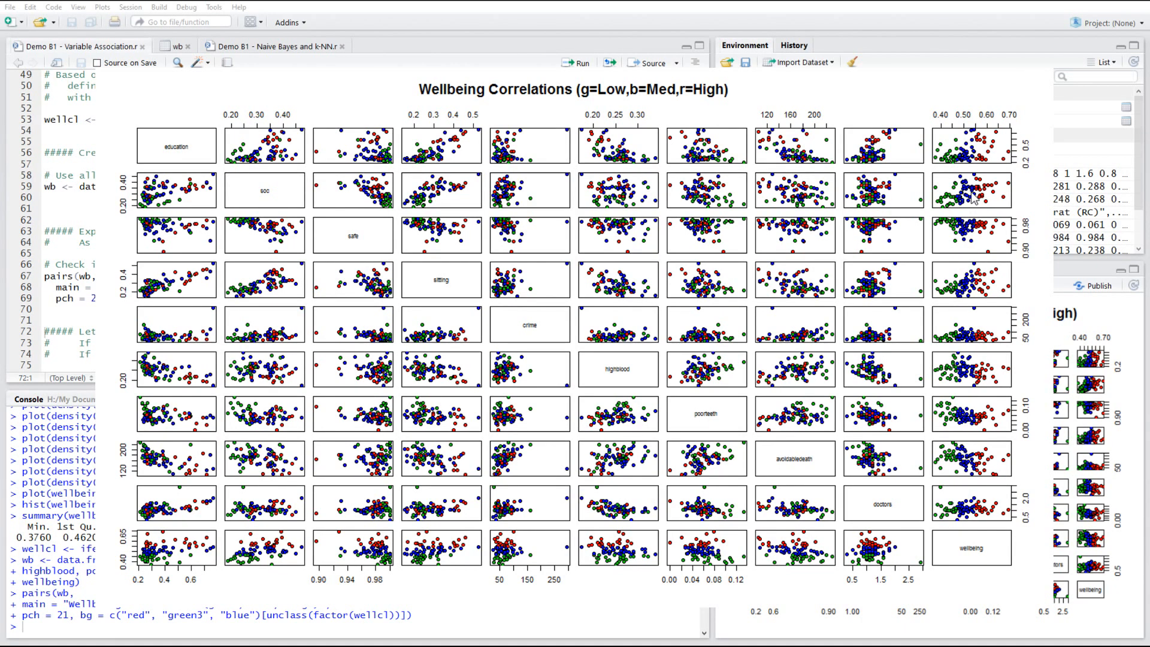
mouse_move(951, 73)
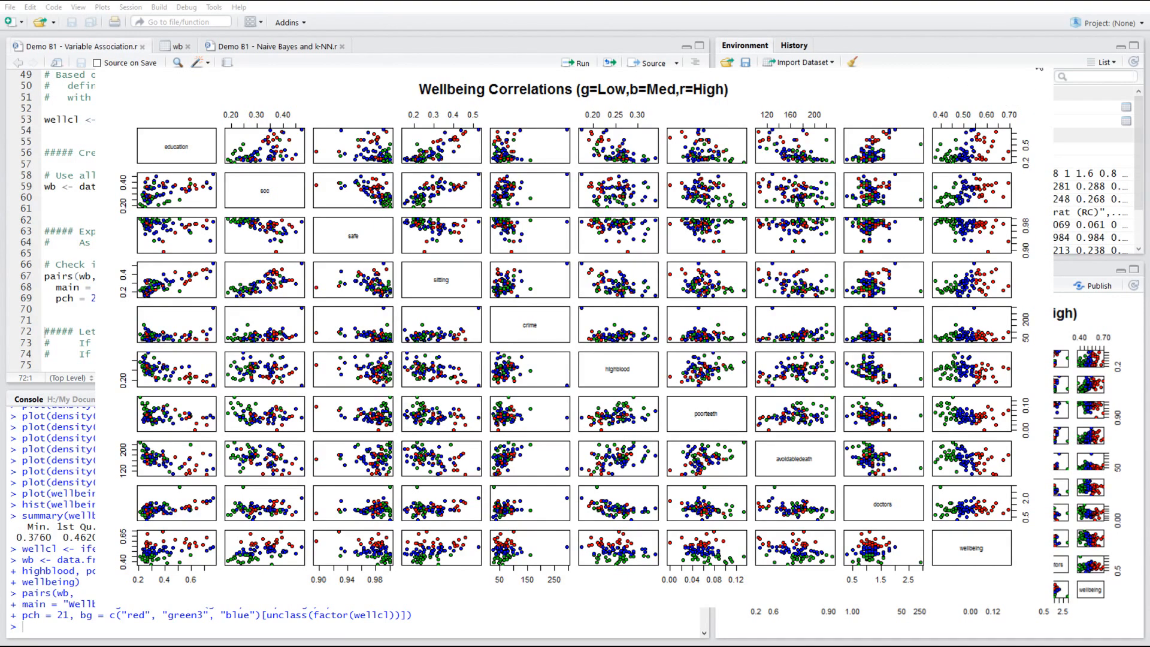
mouse_move(639, 139)
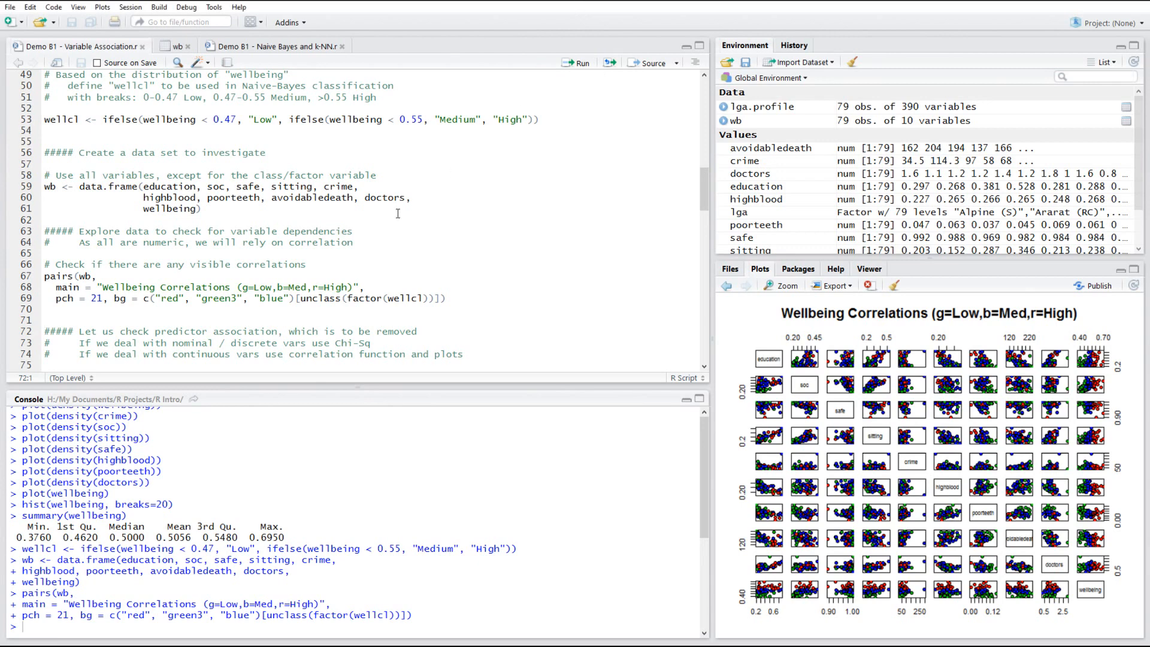
Pick out correlations such as soc–sitting 0.721 and education–highblood -0.624 in the printed matrix.
scroll("down", 3)
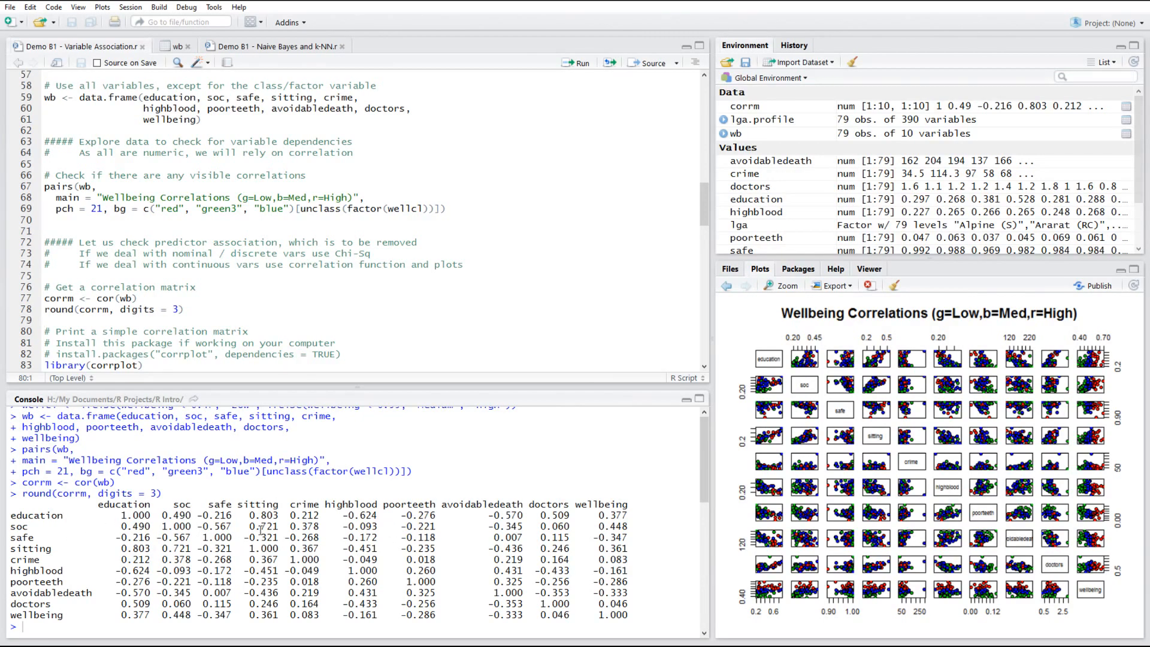
double_click(263, 515)
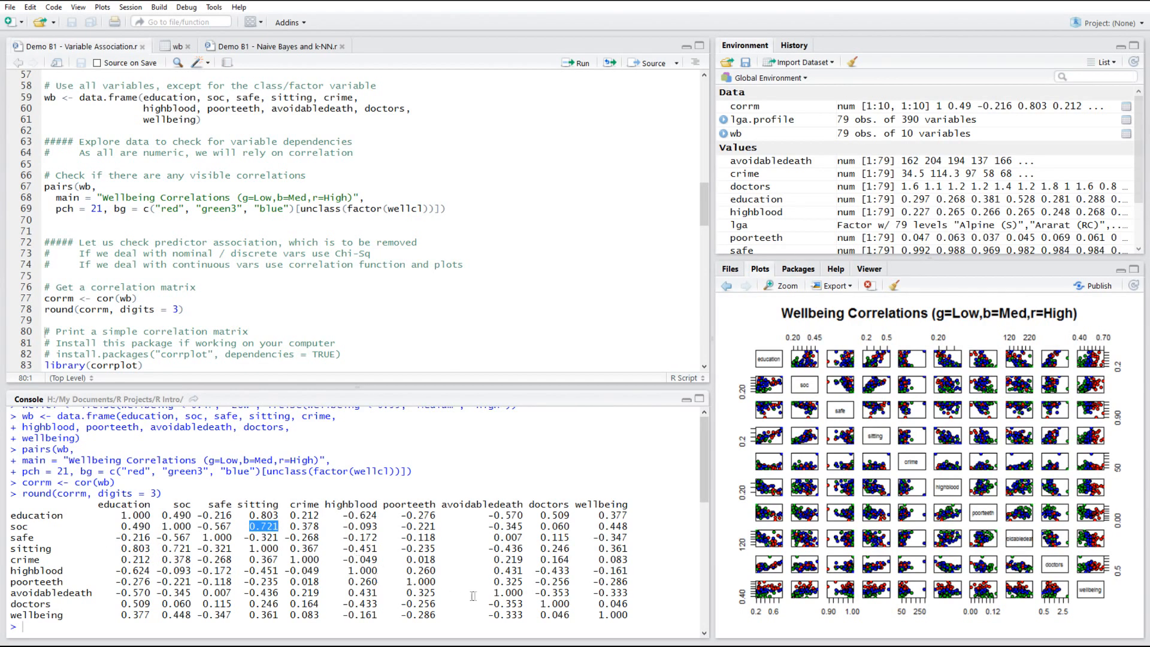
mouse_move(333, 520)
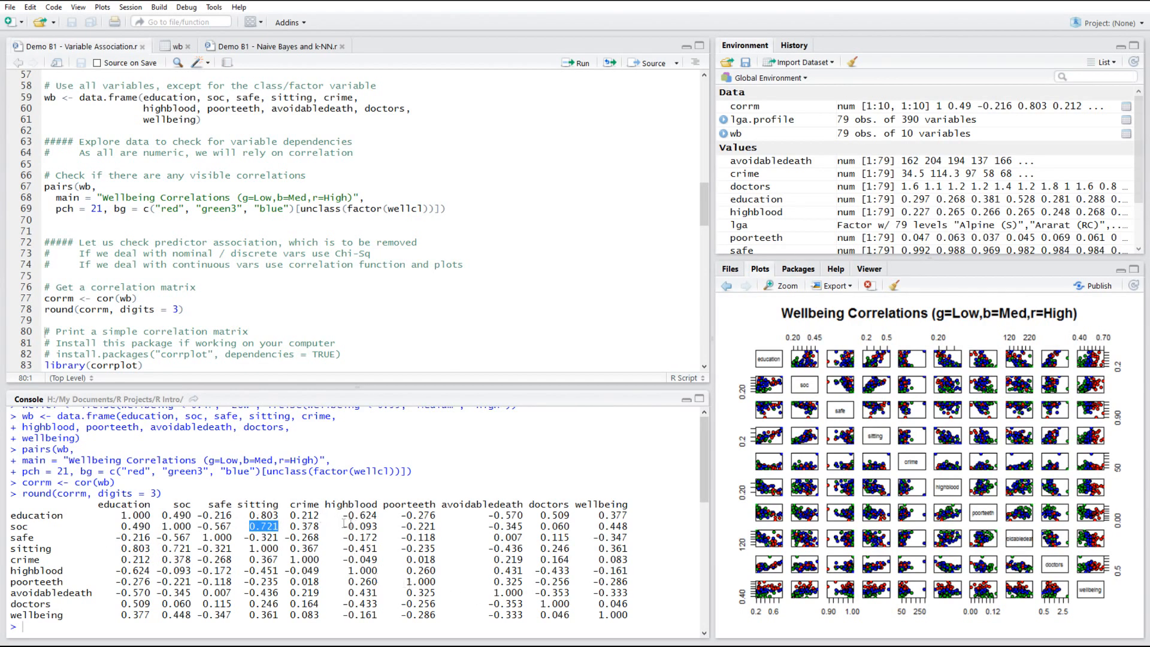
left_click(358, 515)
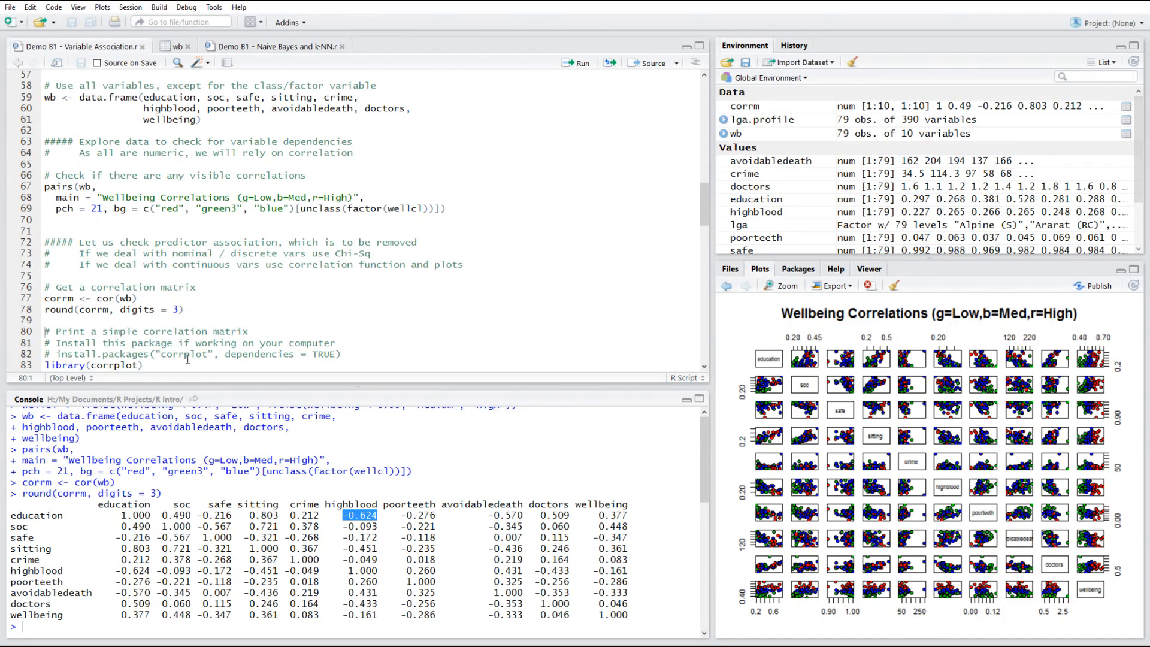
Run library(corrplot) and corrplot(corrm, method = "circle") to draw the circle plot.
scroll("down", 3)
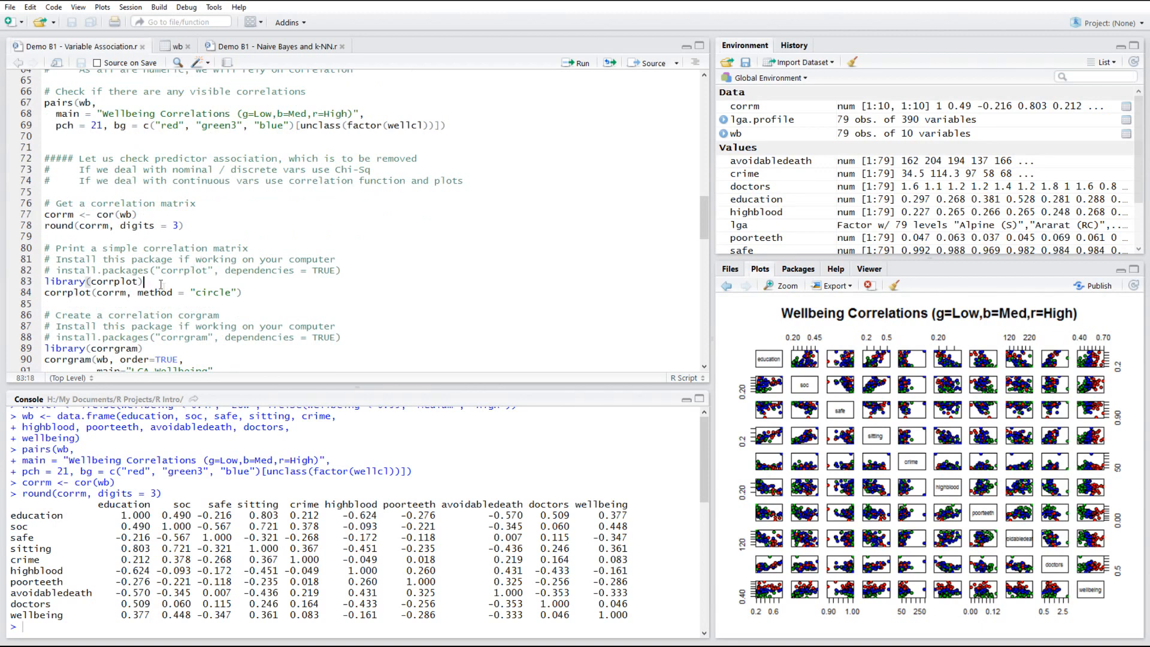
mouse_move(281, 355)
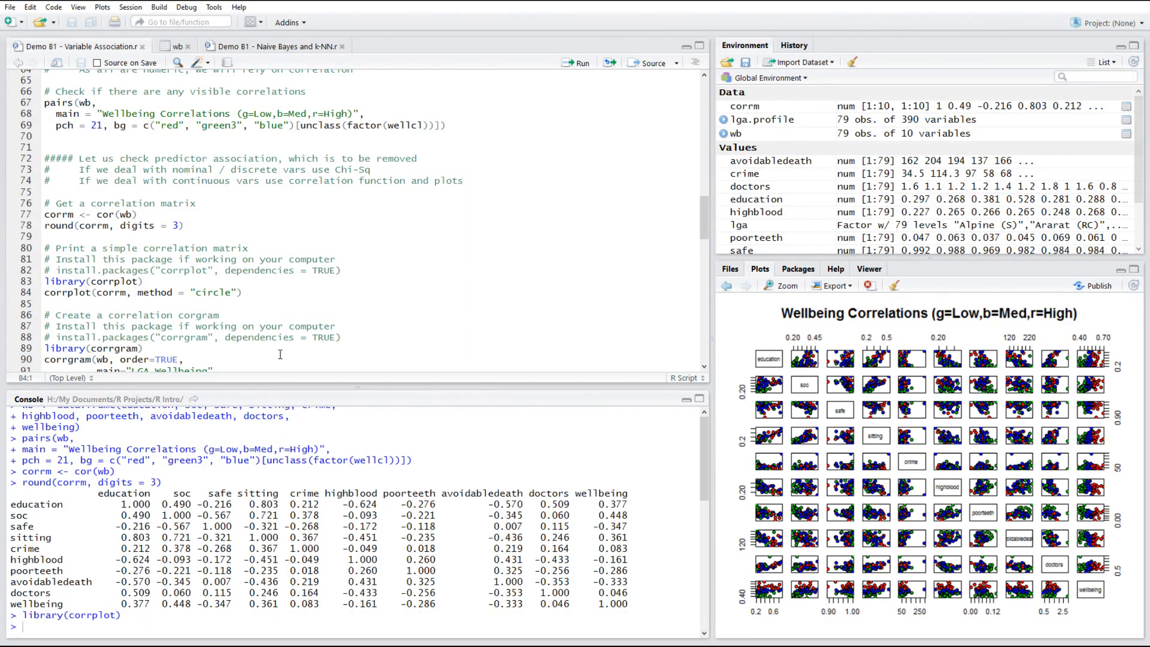
left_click(584, 62)
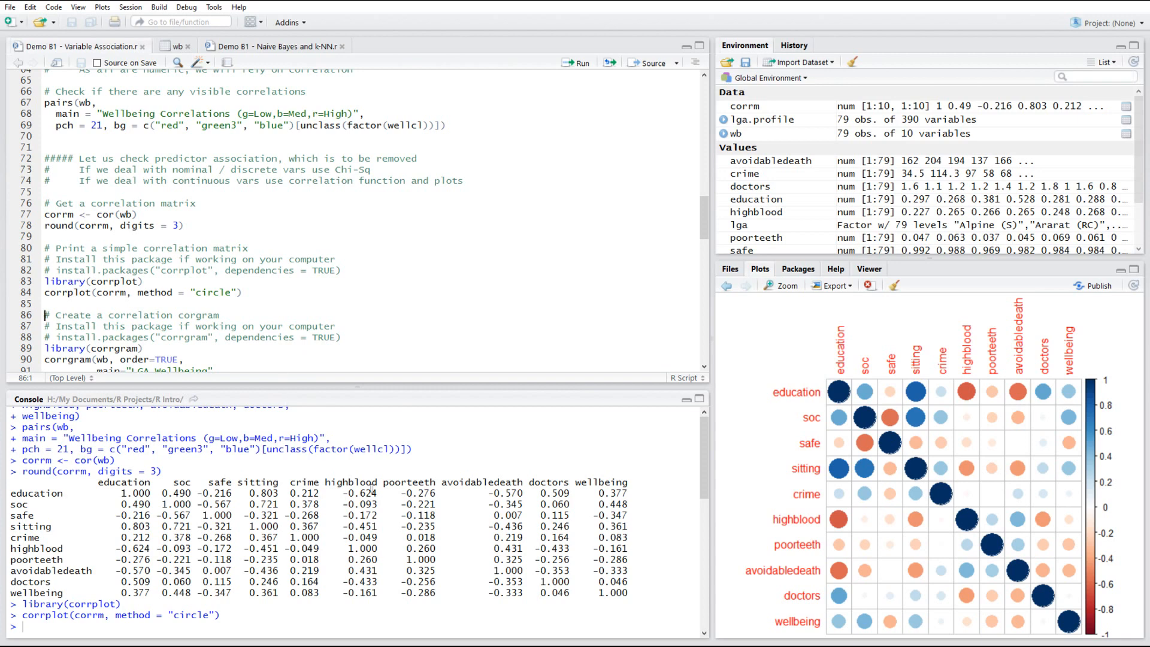
mouse_move(972, 400)
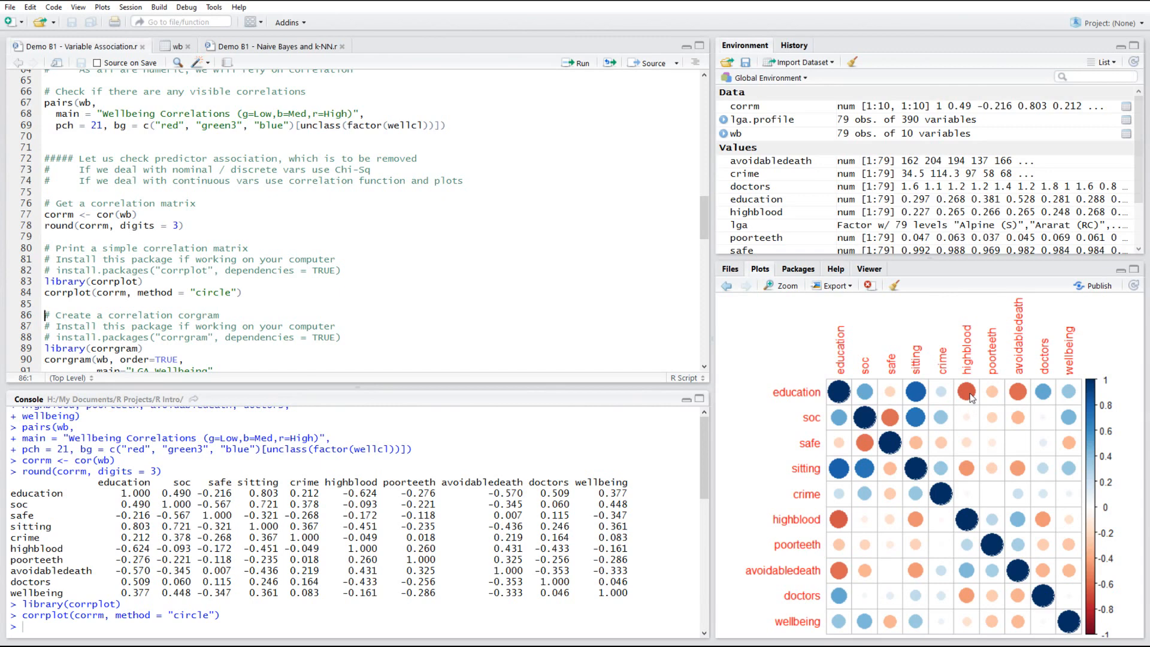
mouse_move(914, 397)
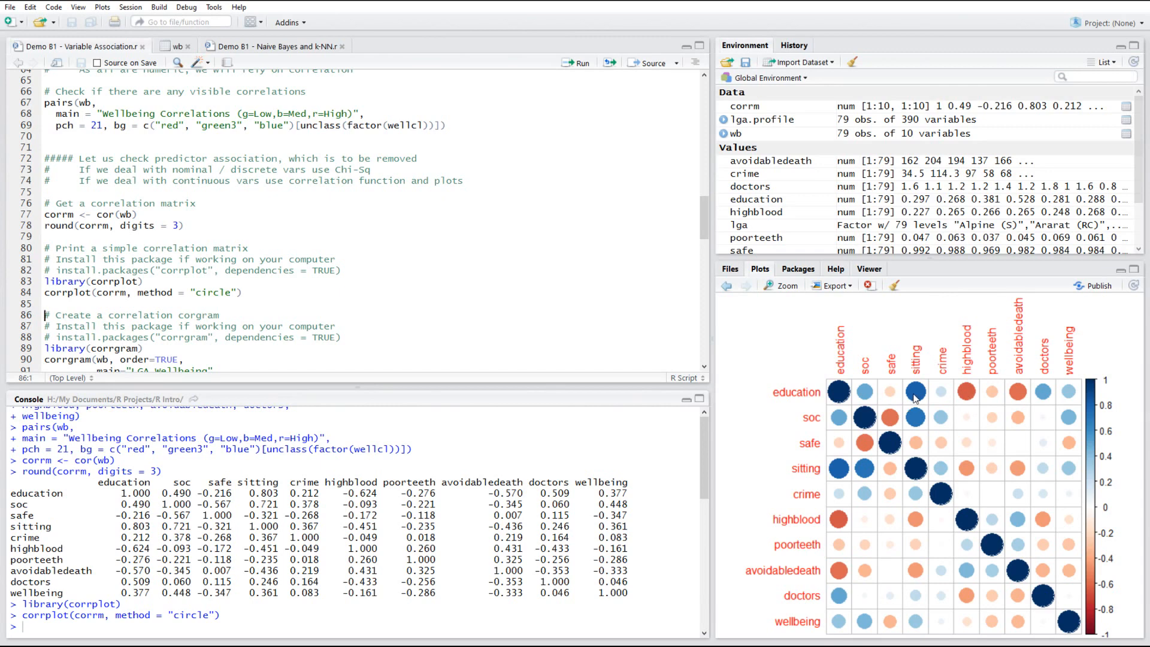
mouse_move(1053, 408)
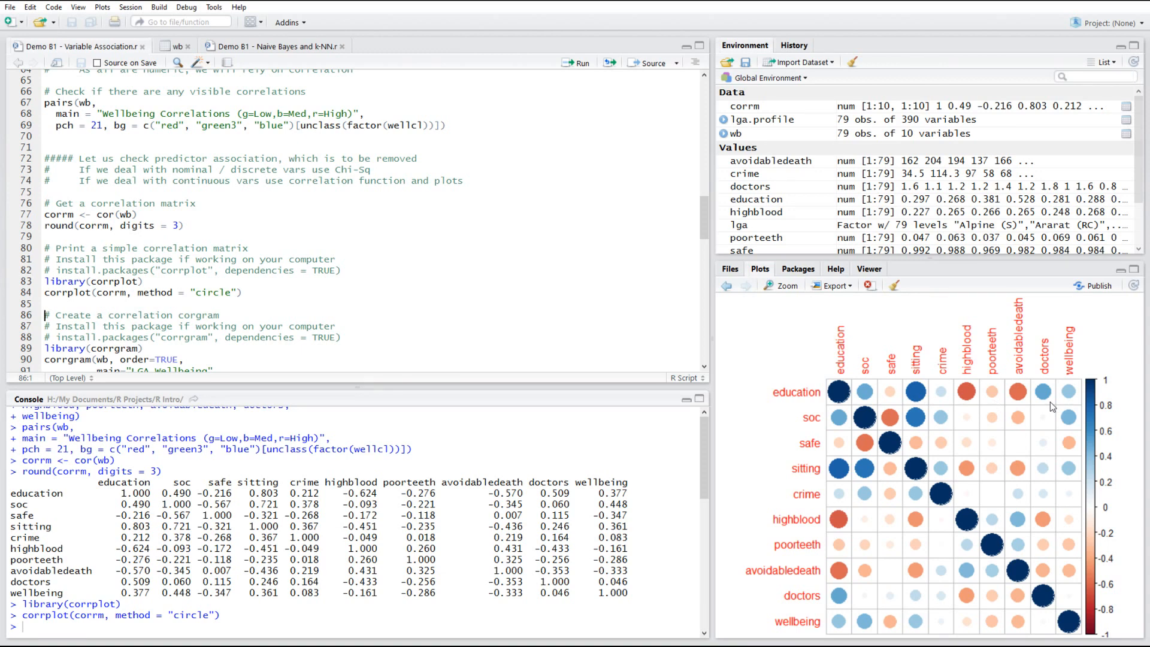
mouse_move(829, 452)
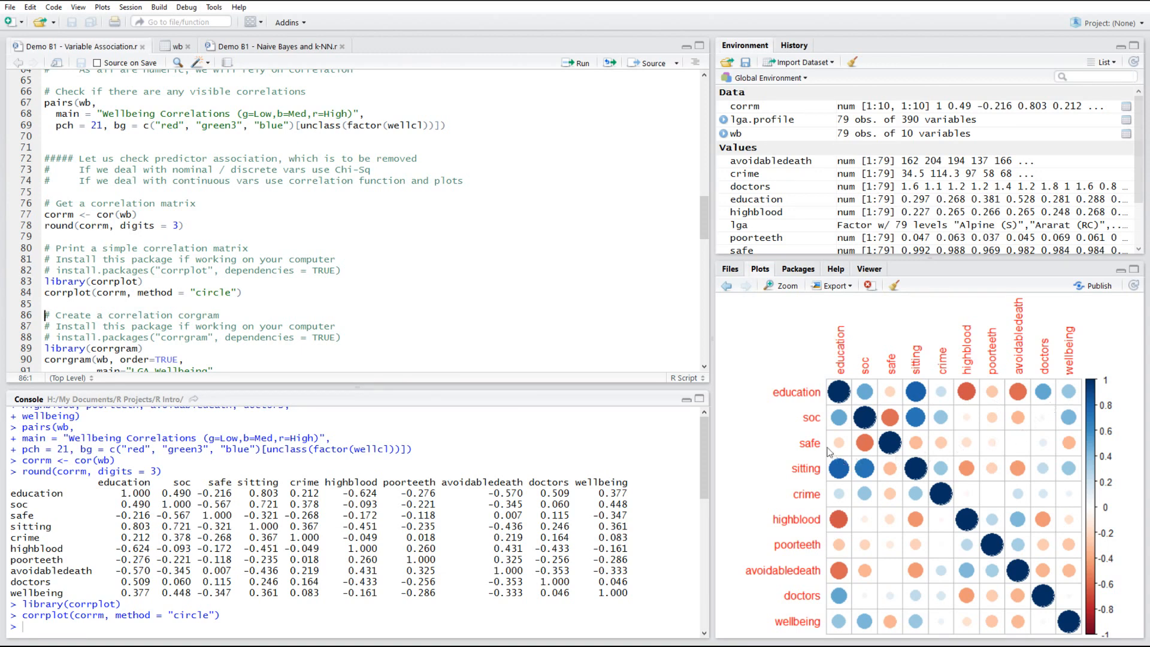
mouse_move(979, 400)
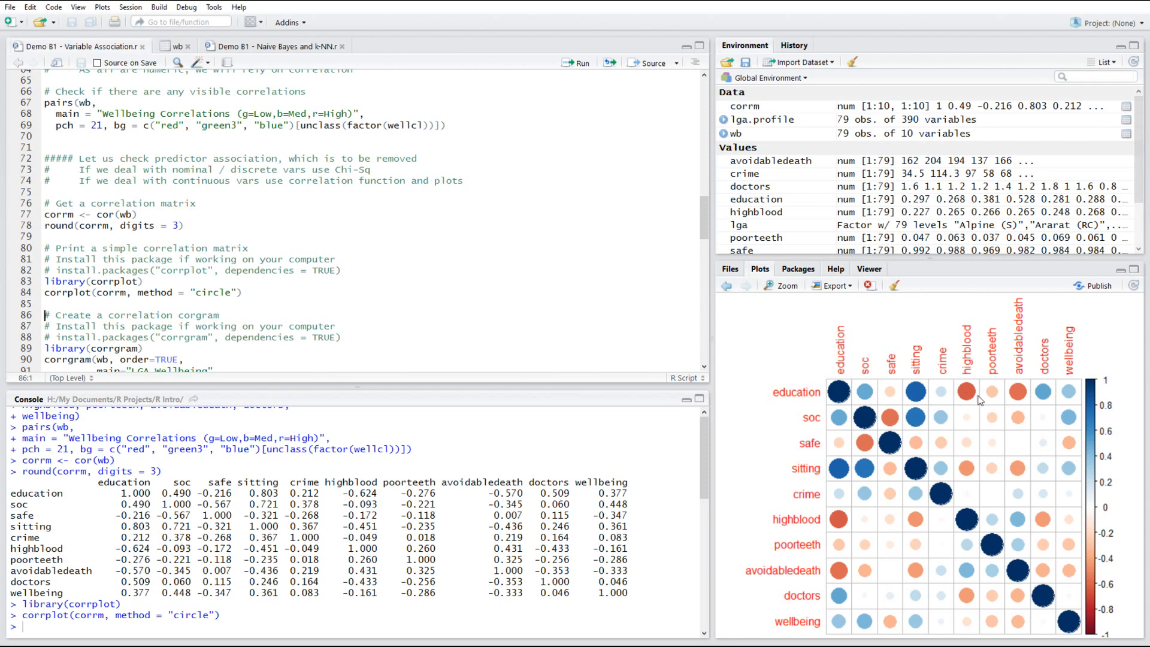
mouse_move(1004, 398)
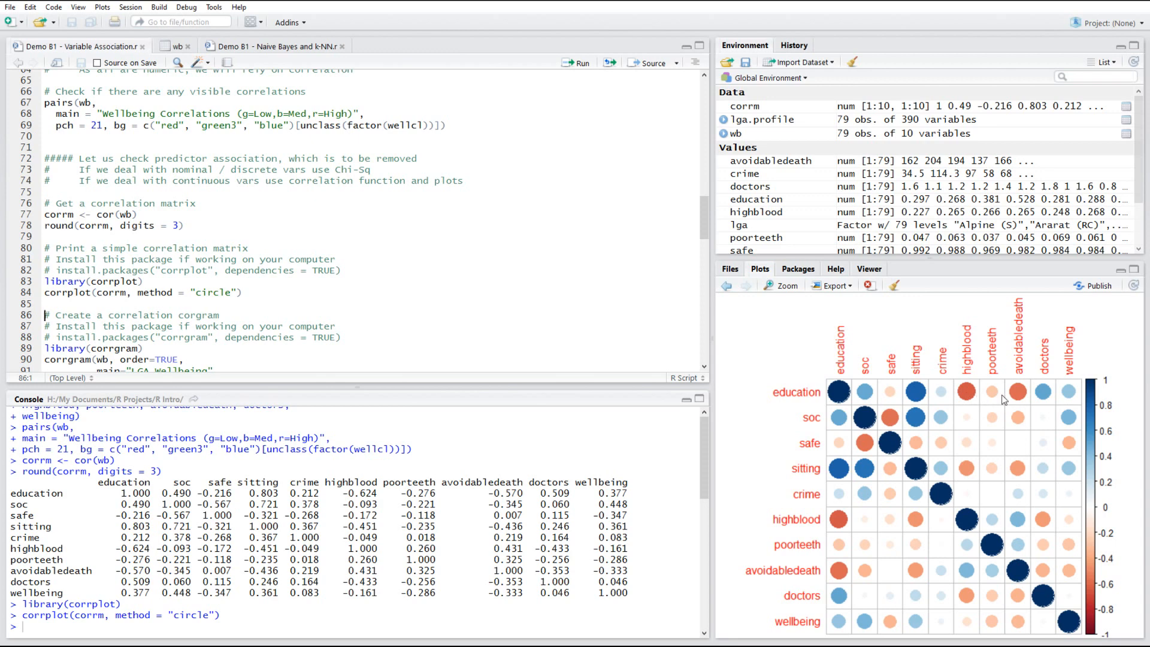
mouse_move(1027, 399)
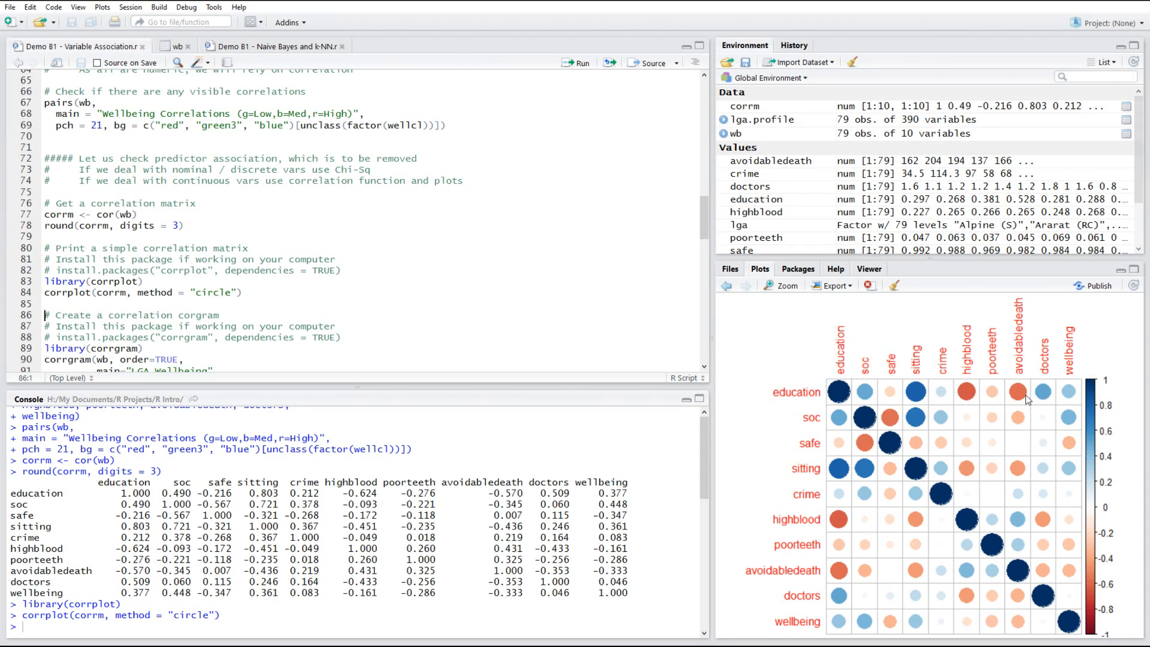
mouse_move(918, 401)
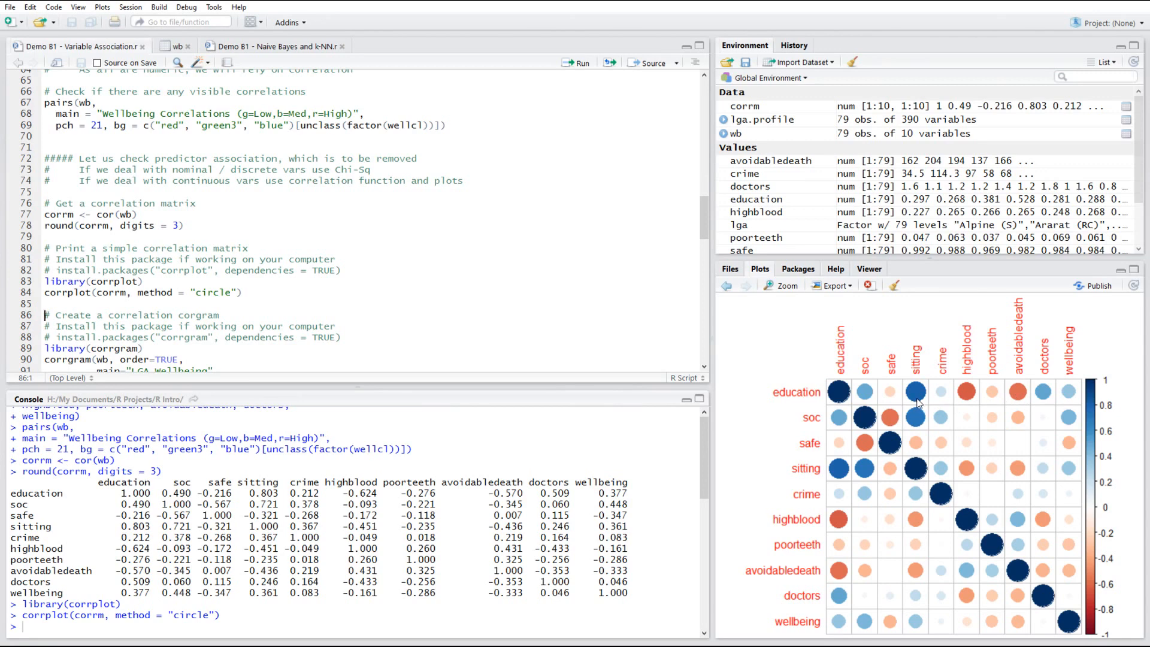
mouse_move(864, 401)
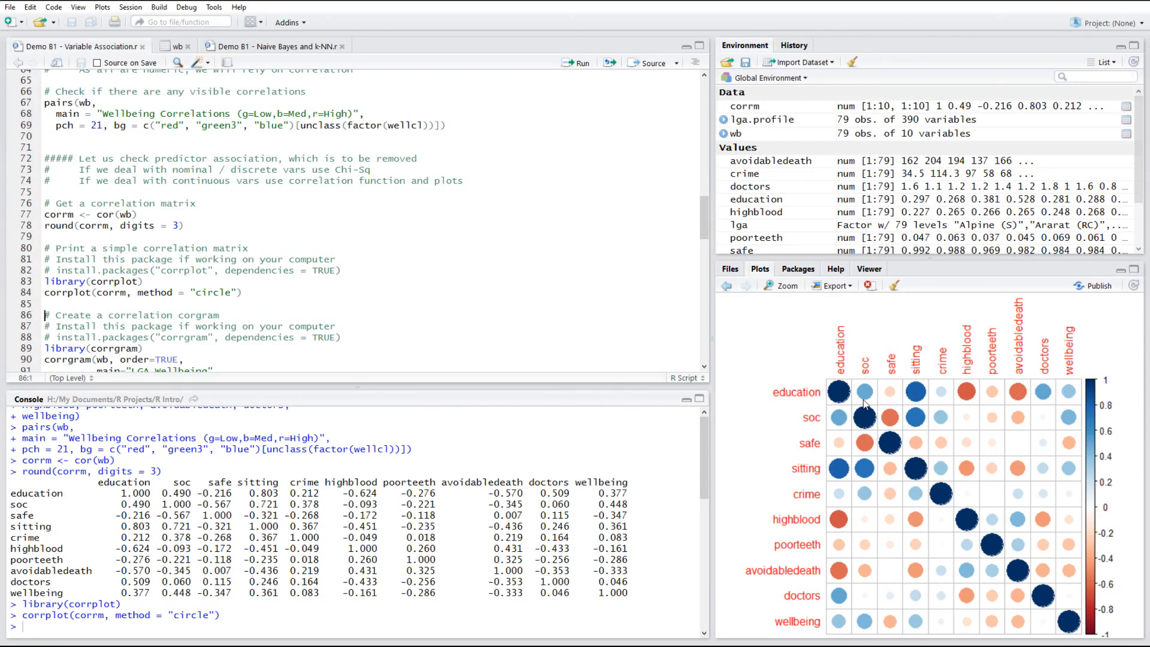
mouse_move(927, 417)
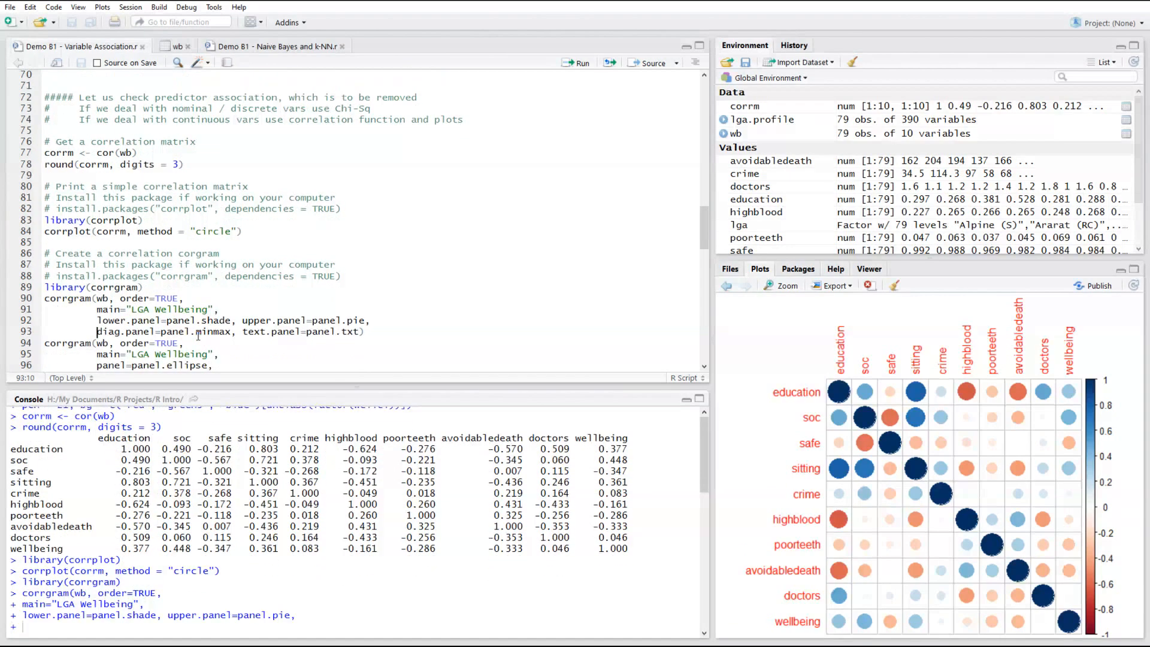
Run the first corrgram call for the 'LGA Wellbeing' plot with shaded and pie panels.
left_click(577, 62)
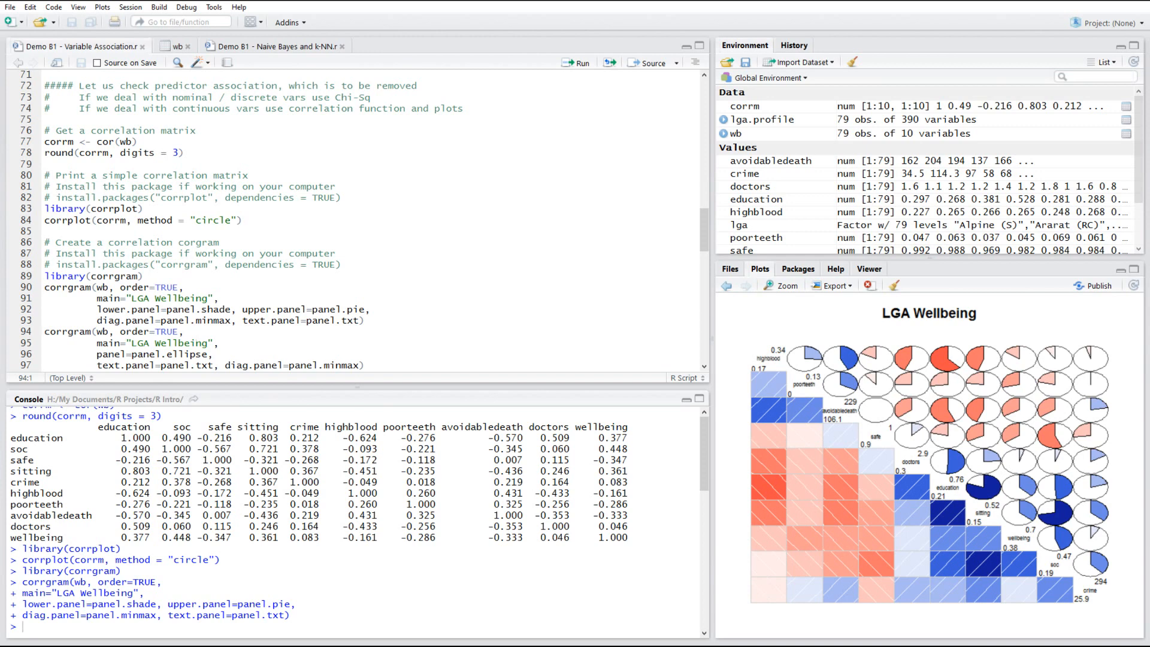
mouse_move(790, 424)
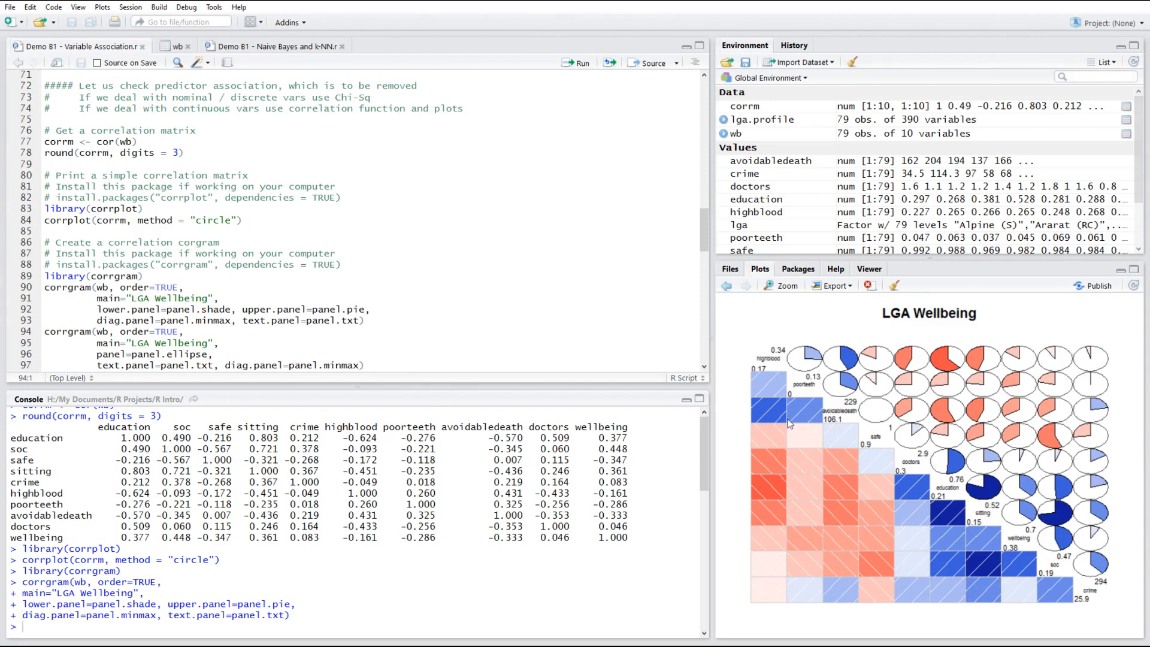
mouse_move(924, 633)
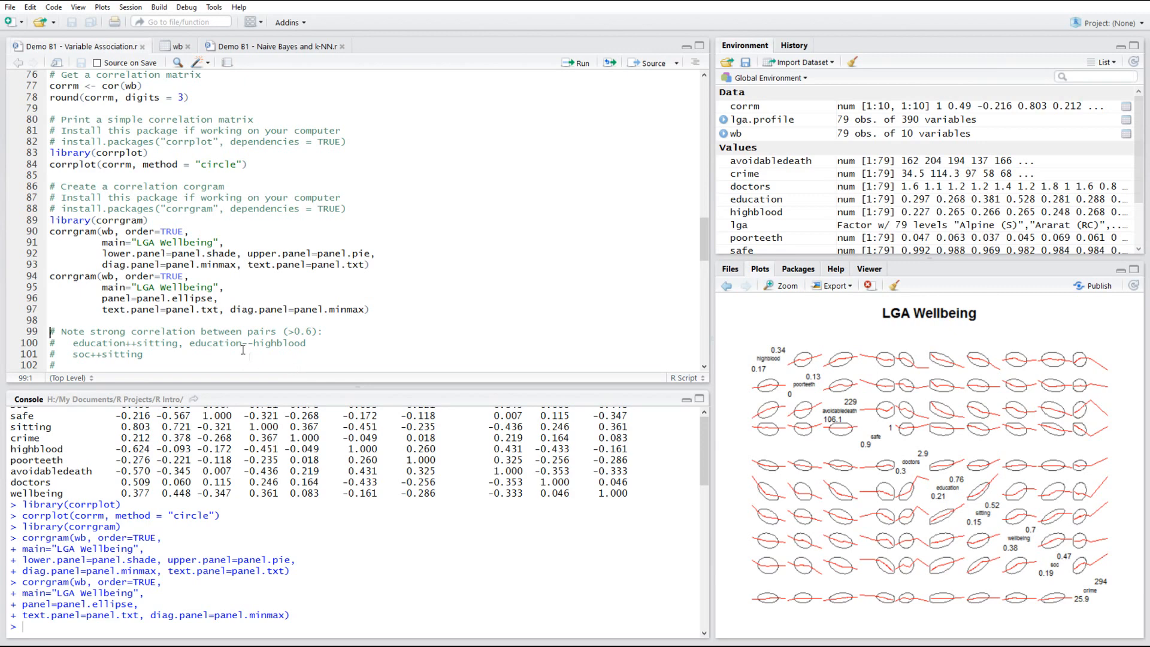
scroll("down", 3)
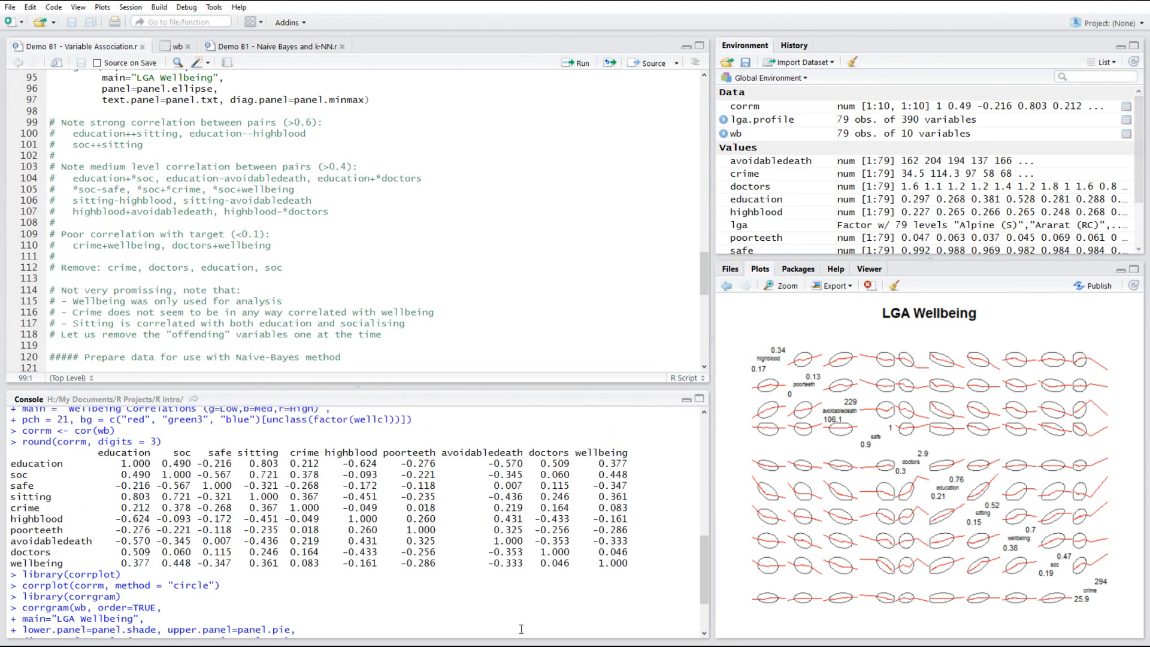
mouse_move(760, 544)
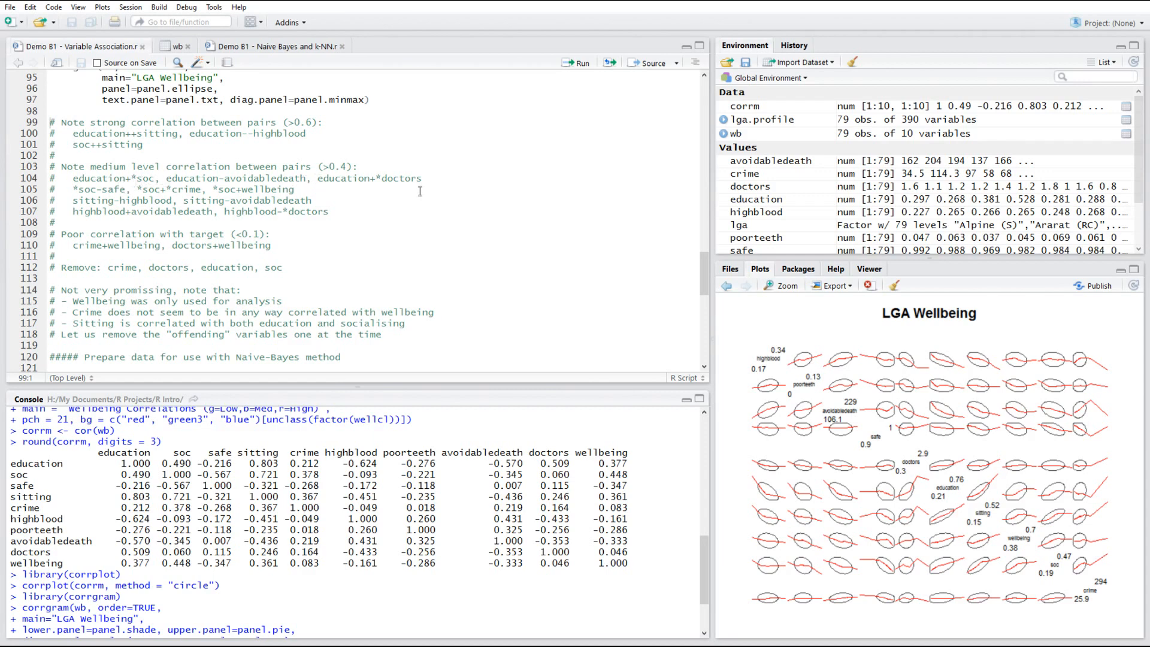
mouse_move(359, 334)
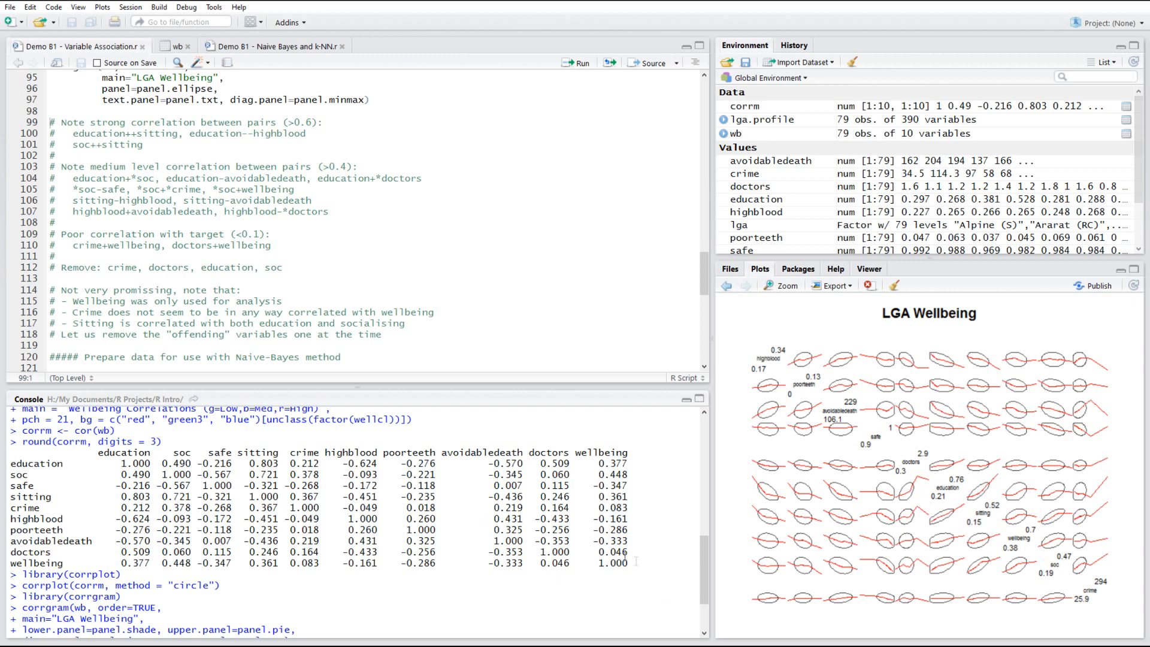
double_click(607, 530)
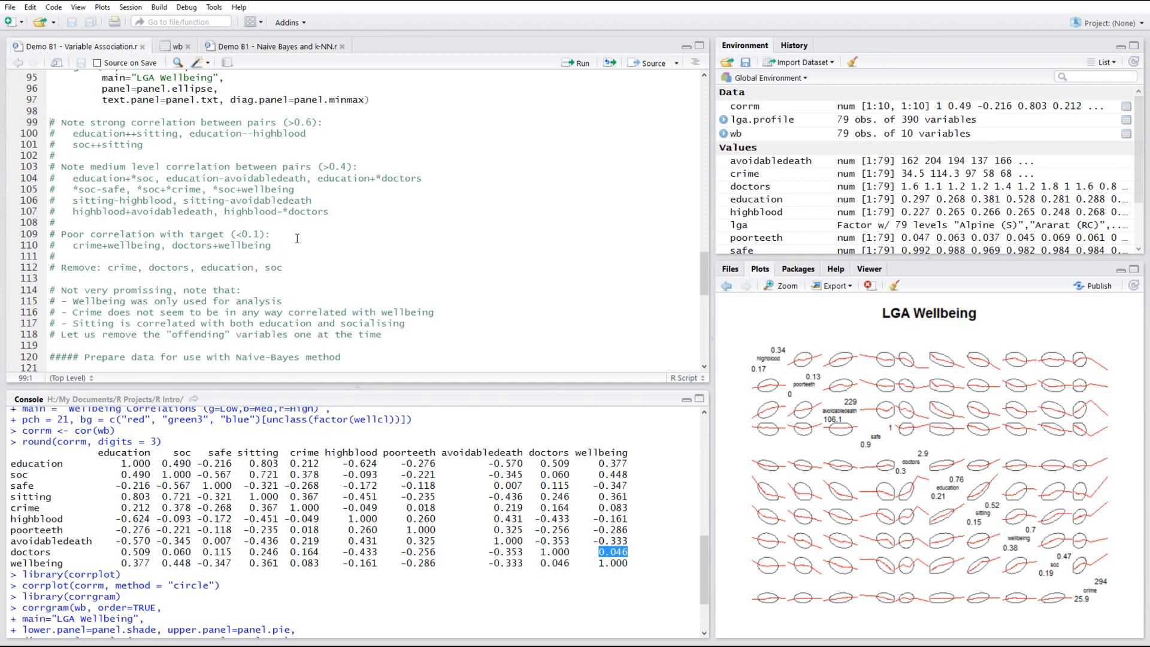
scroll("down", 3)
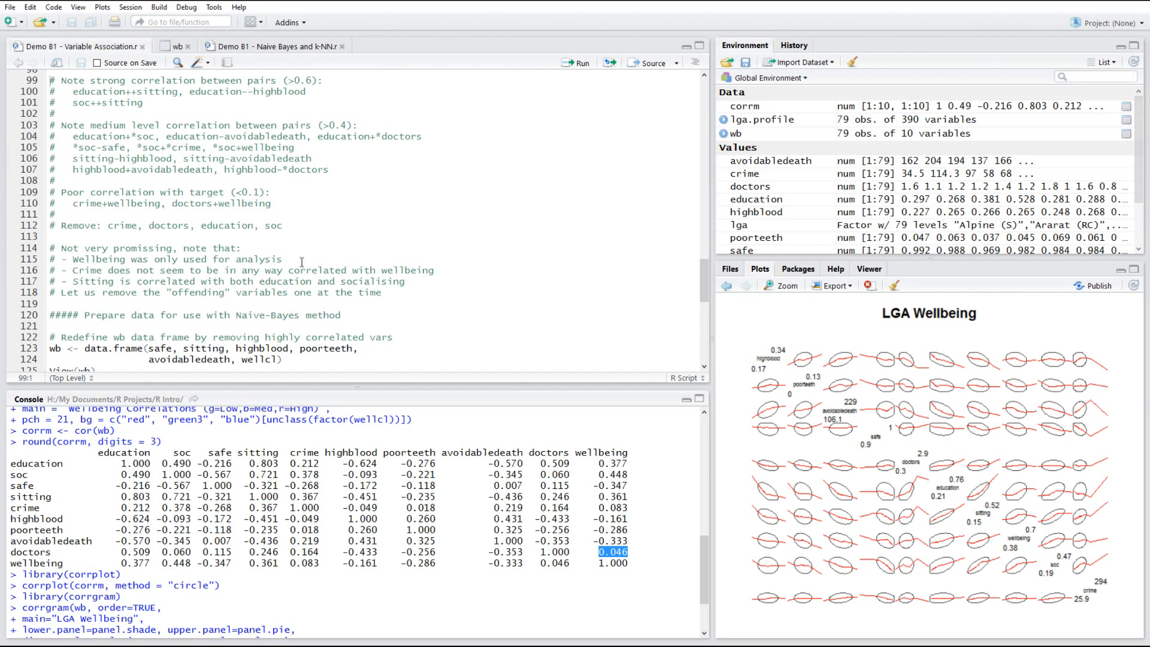
Mark the removal list, redefine wb with six variables, and close the wb viewer.
left_click_drag(107, 225, 161, 225)
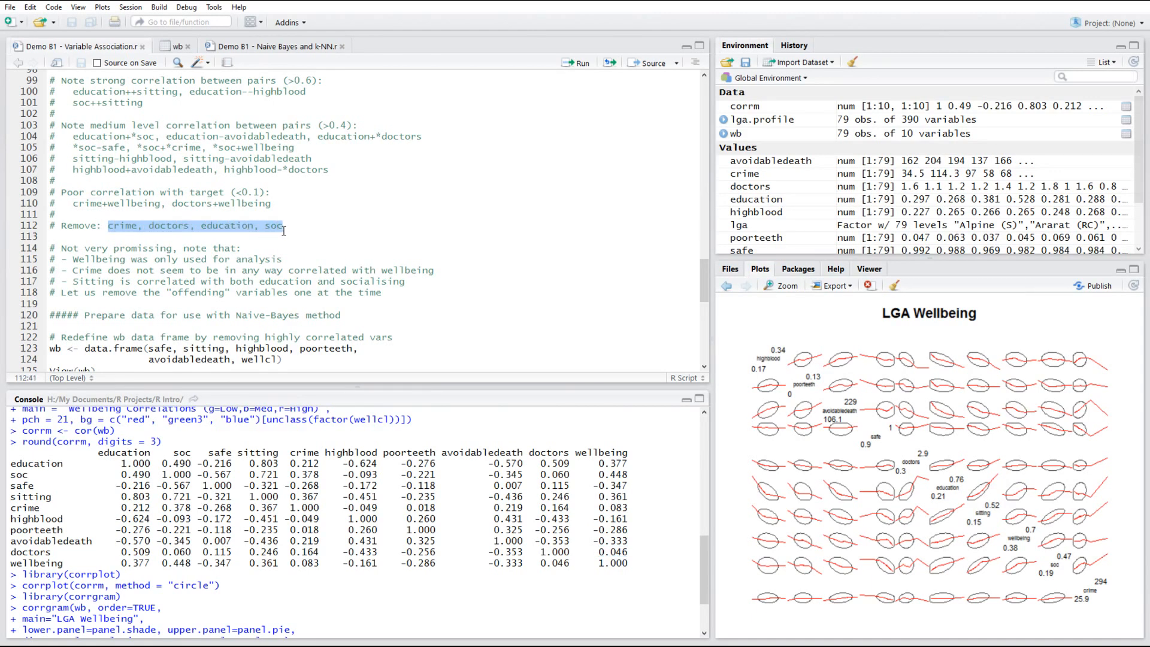
scroll("down", 3)
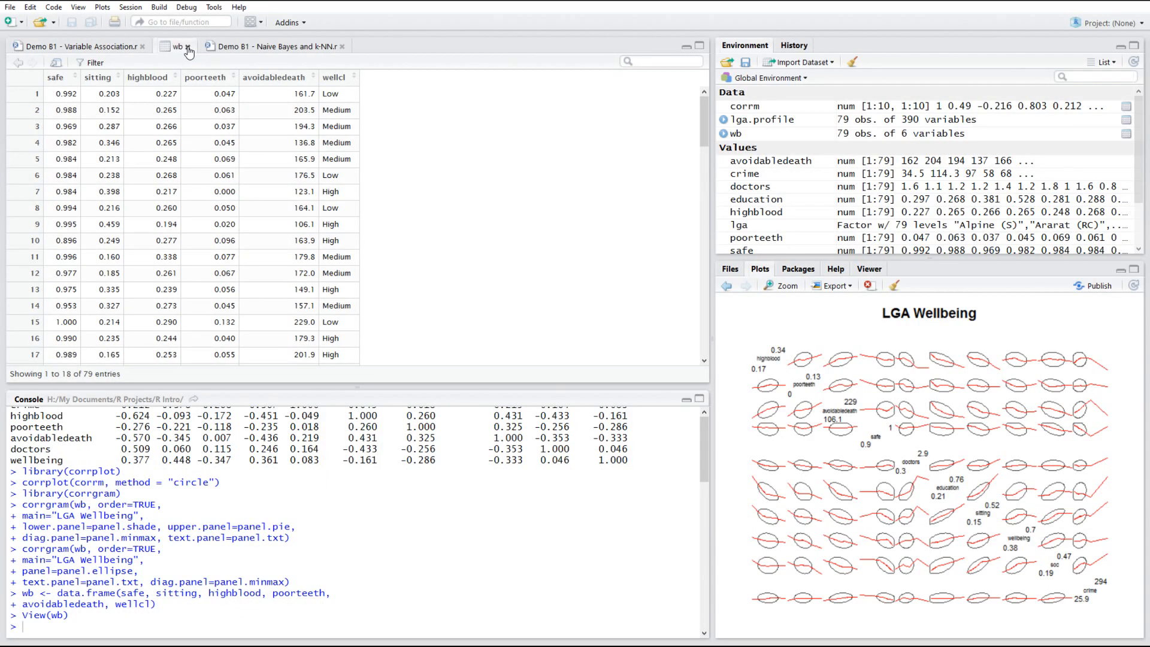
left_click(257, 46)
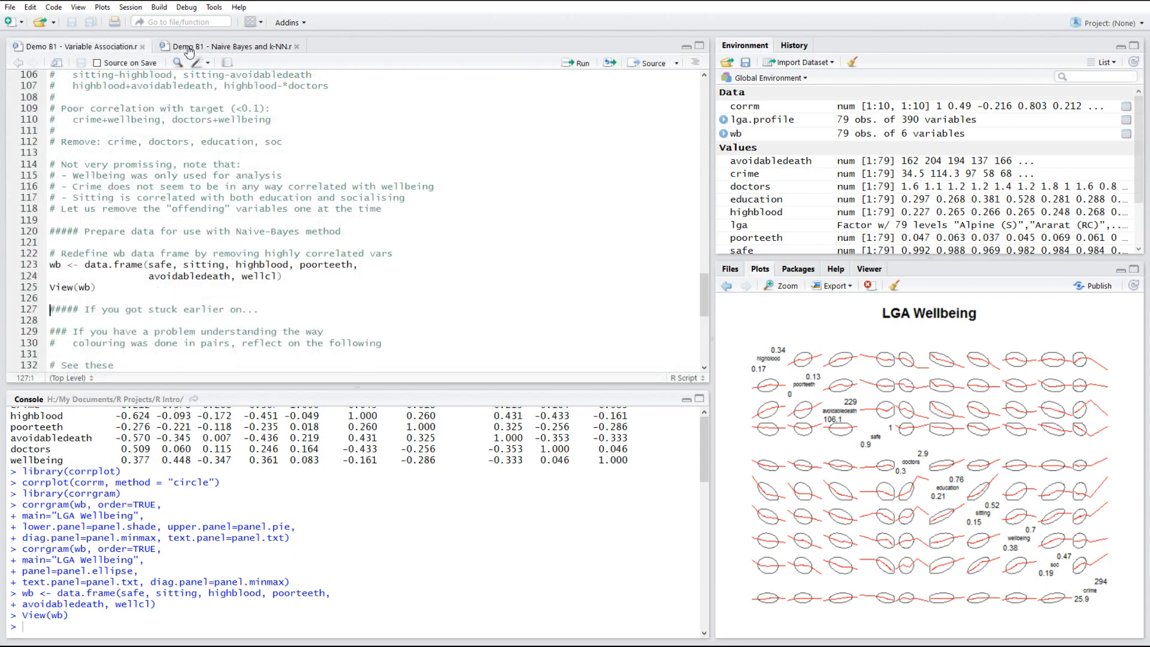
scroll("down", 3)
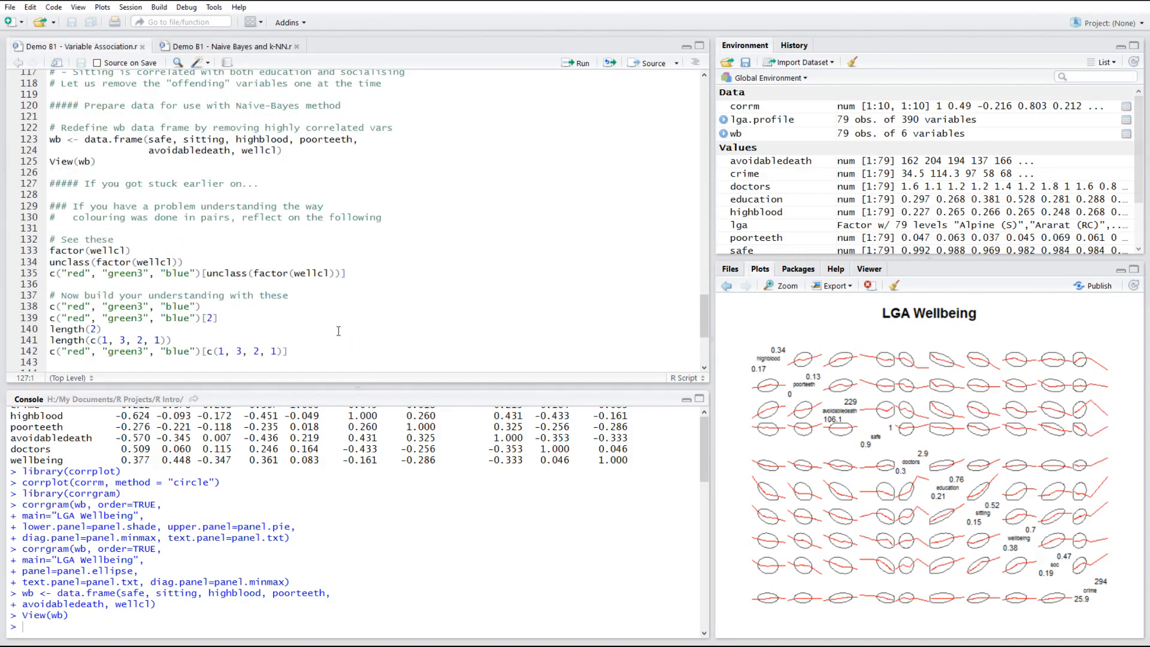